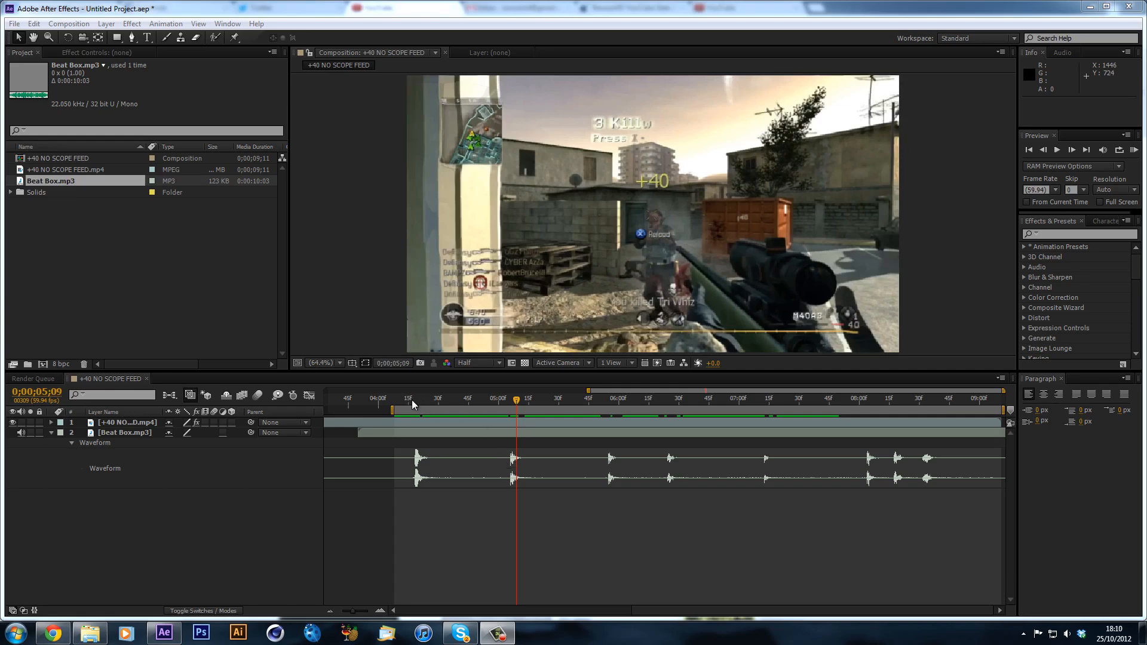
Scrub the playhead across the clip to locate the beats near the start, middle and end
left_click(444, 399)
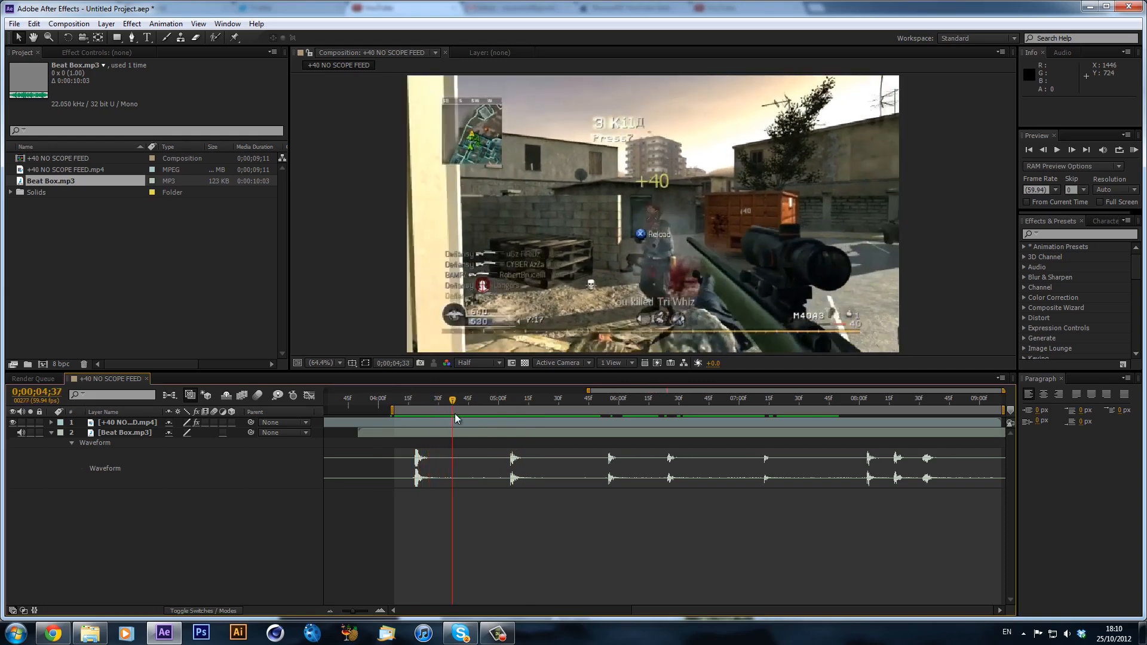
left_click(499, 398)
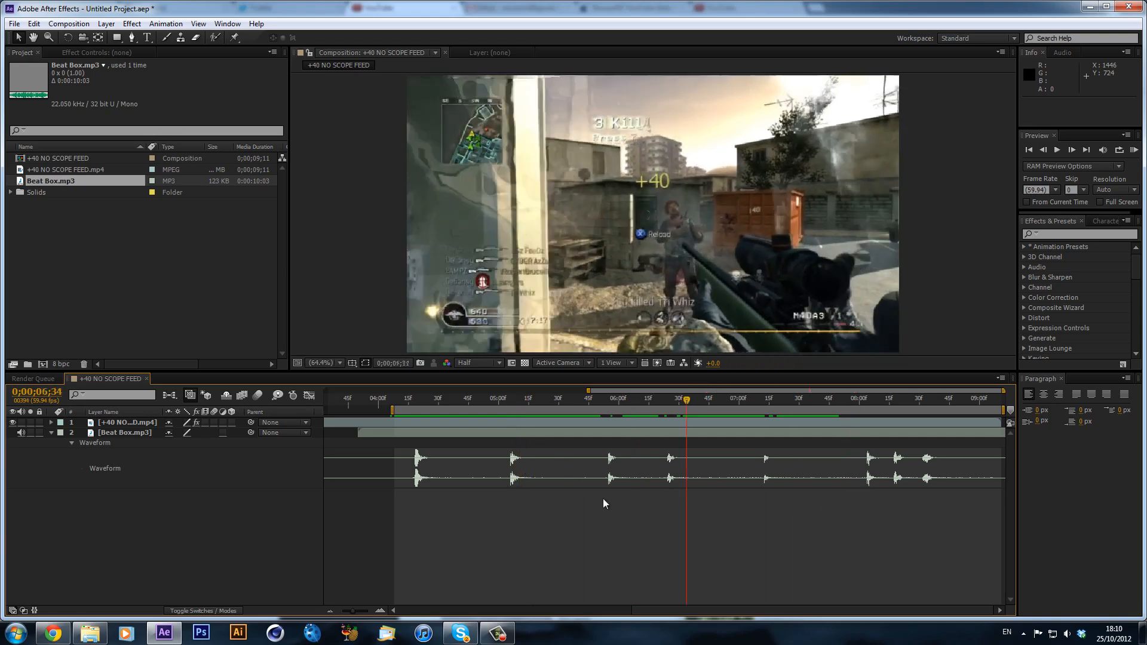
left_click(484, 399)
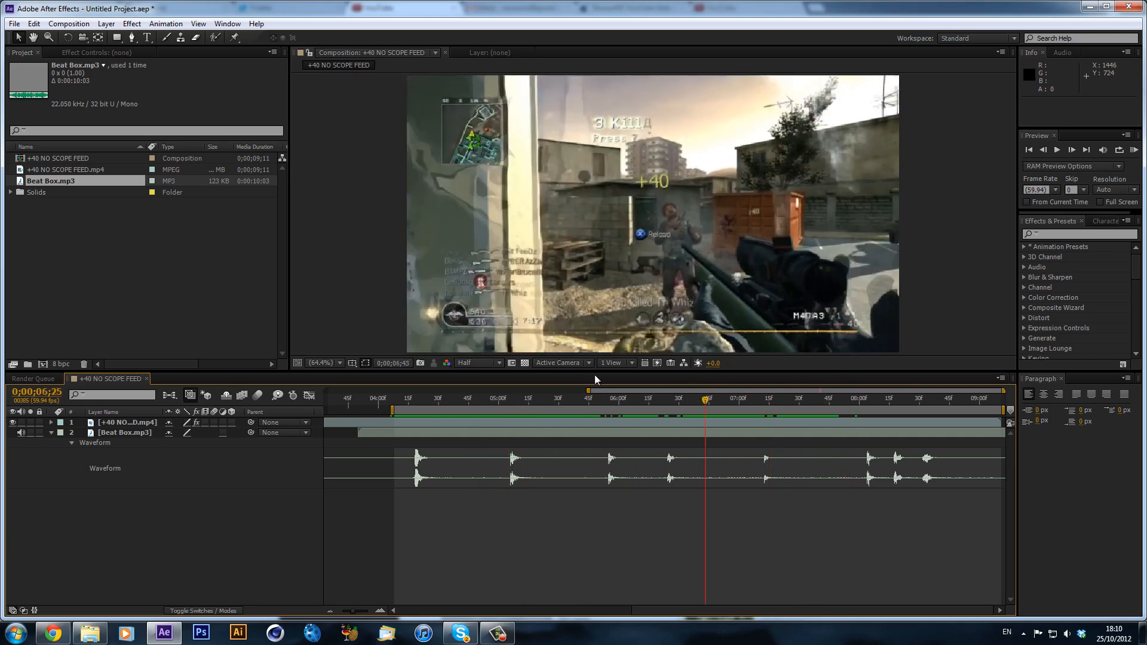
left_click(599, 399)
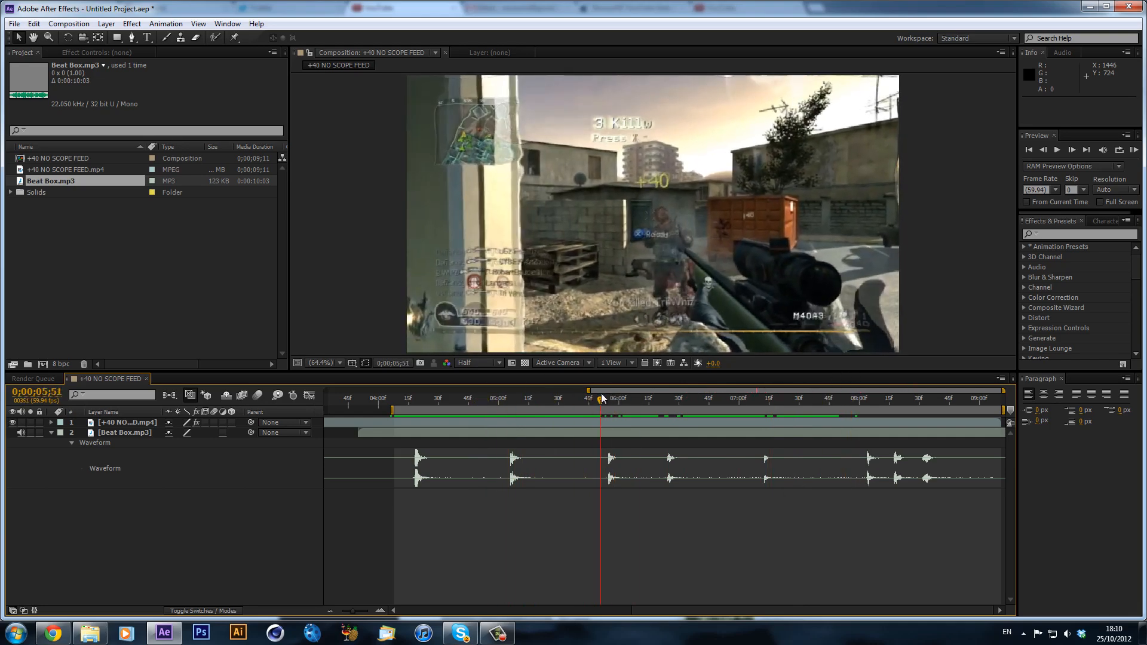
left_click(607, 399)
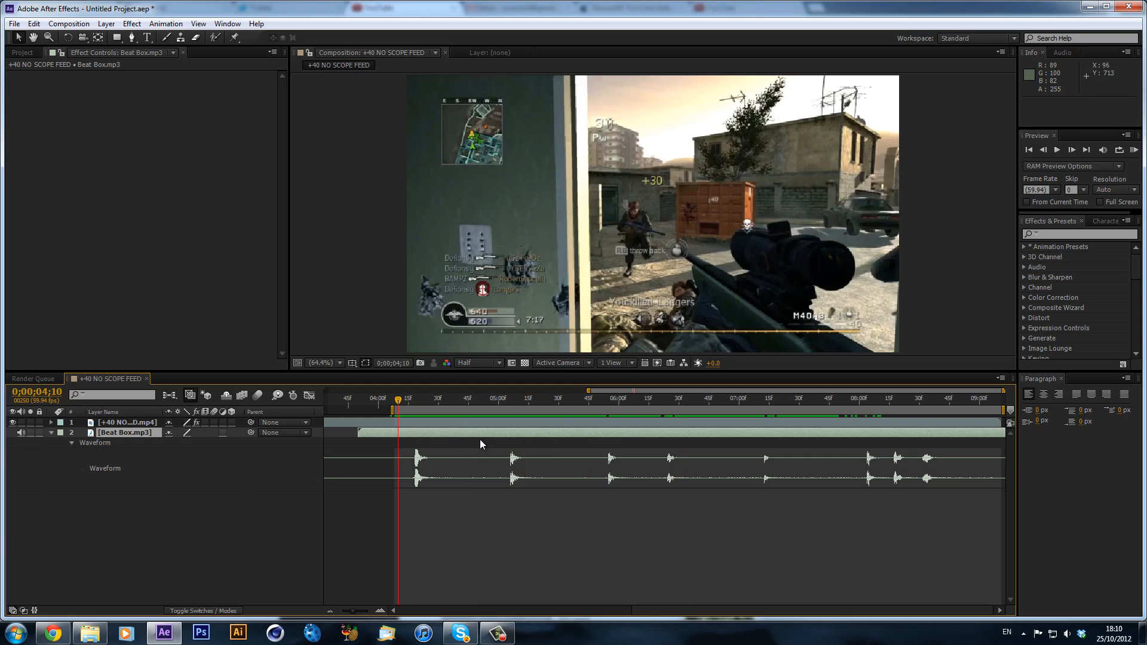
left_click(420, 399)
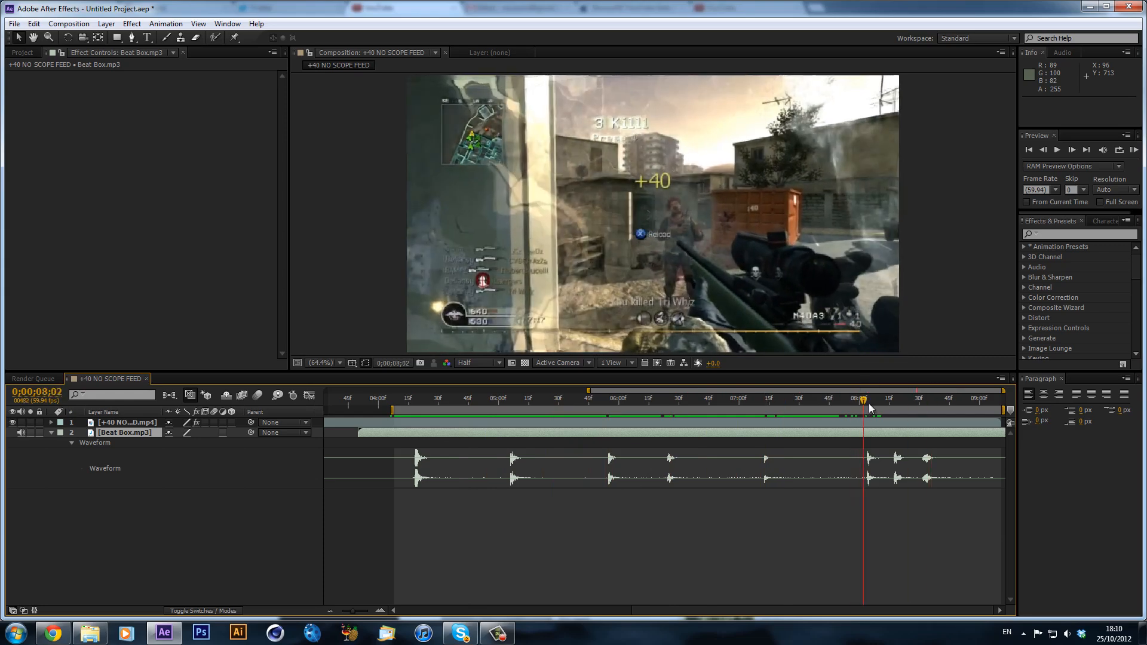
left_click(422, 399)
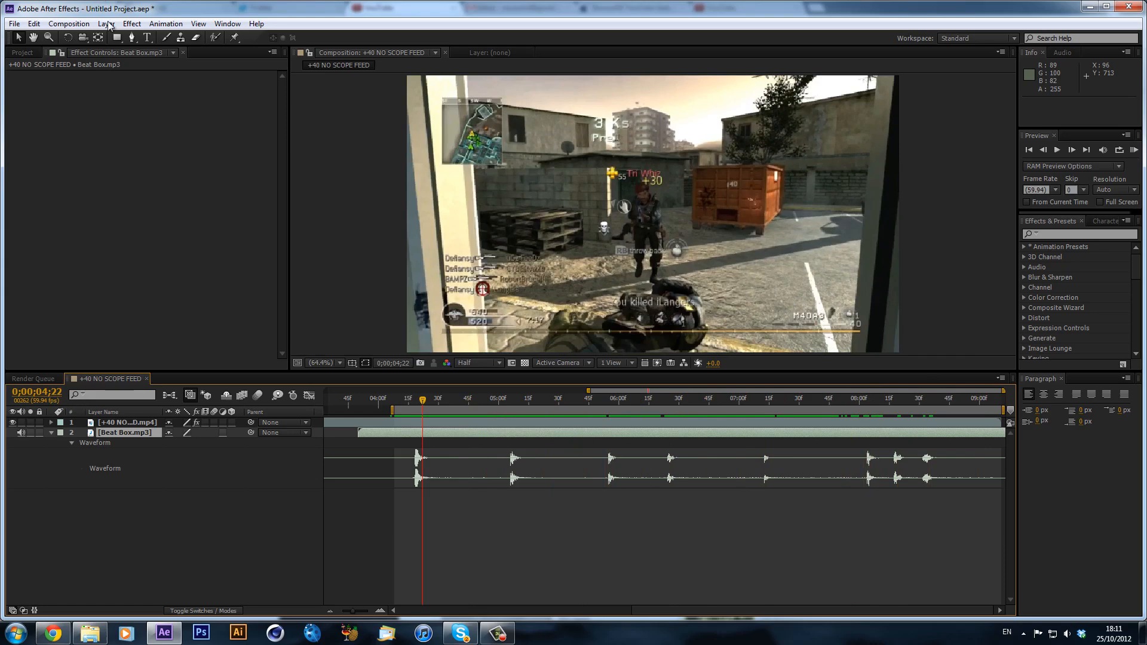
Create a full-frame black solid named 'Sound Keys' above the gameplay clip
left_click(105, 24)
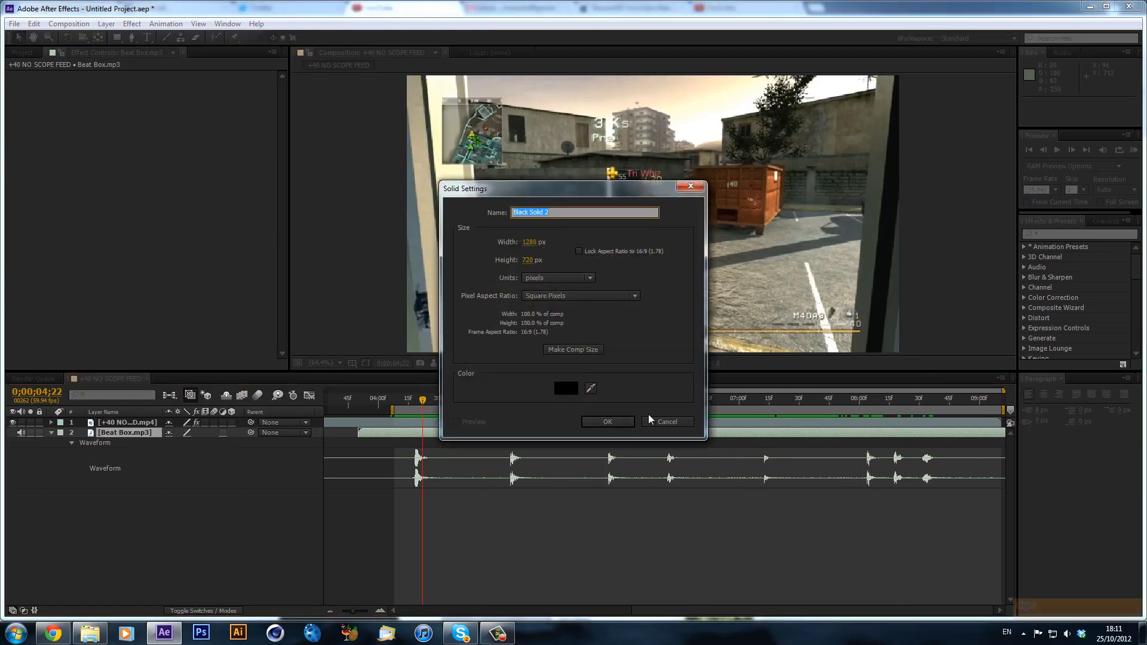
type("Sound")
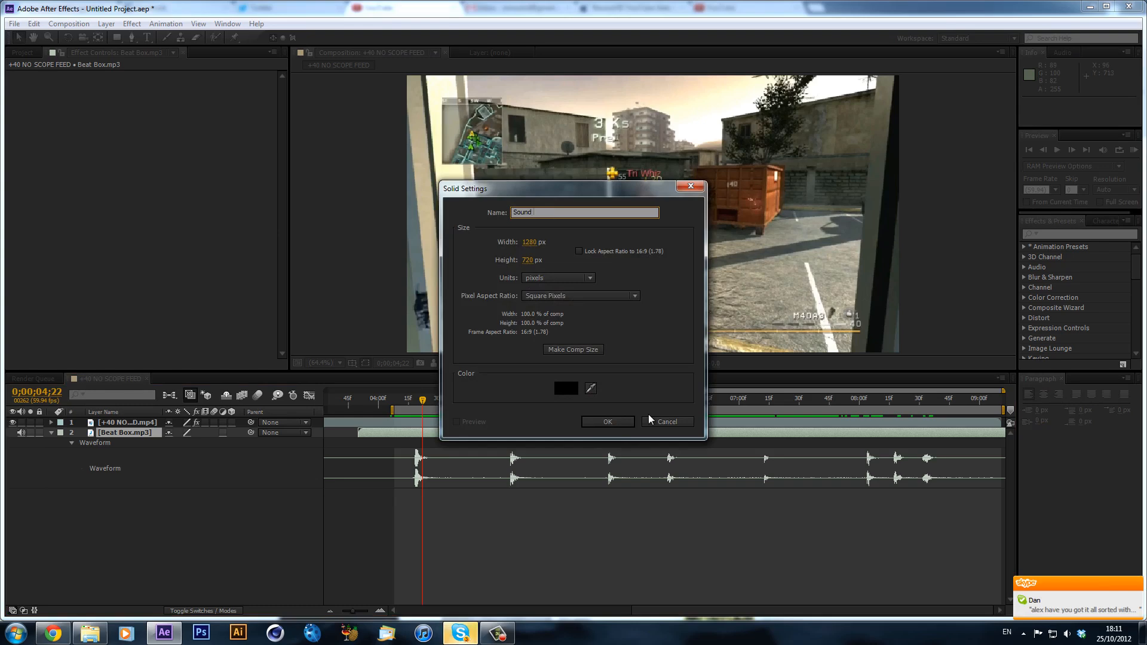
type("Keys")
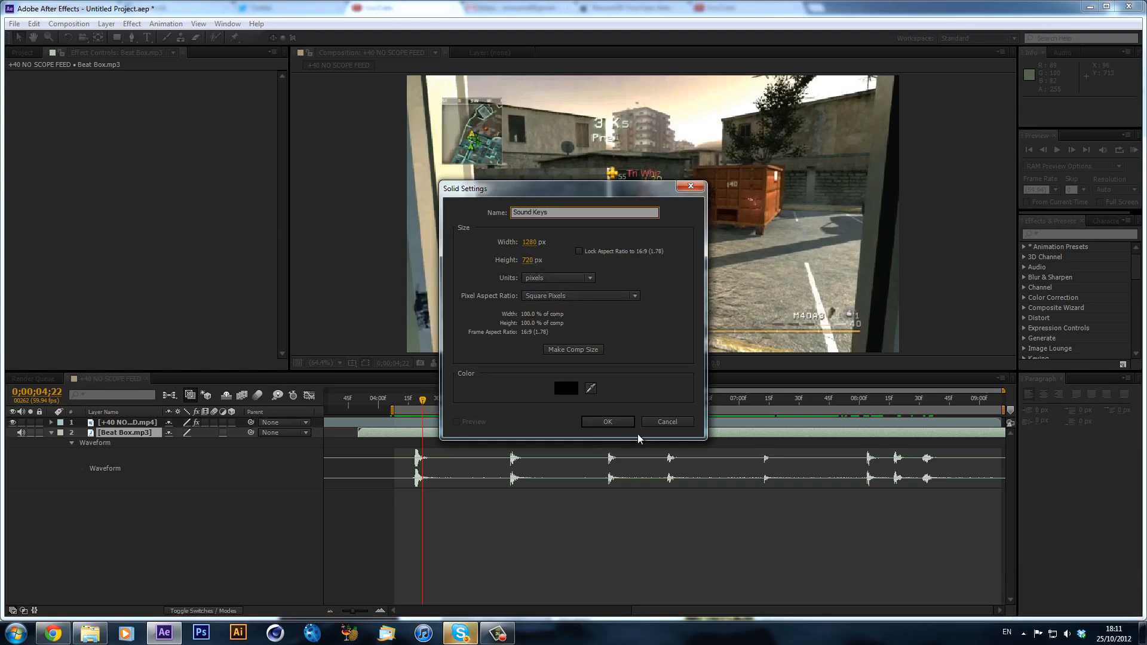
left_click(607, 422)
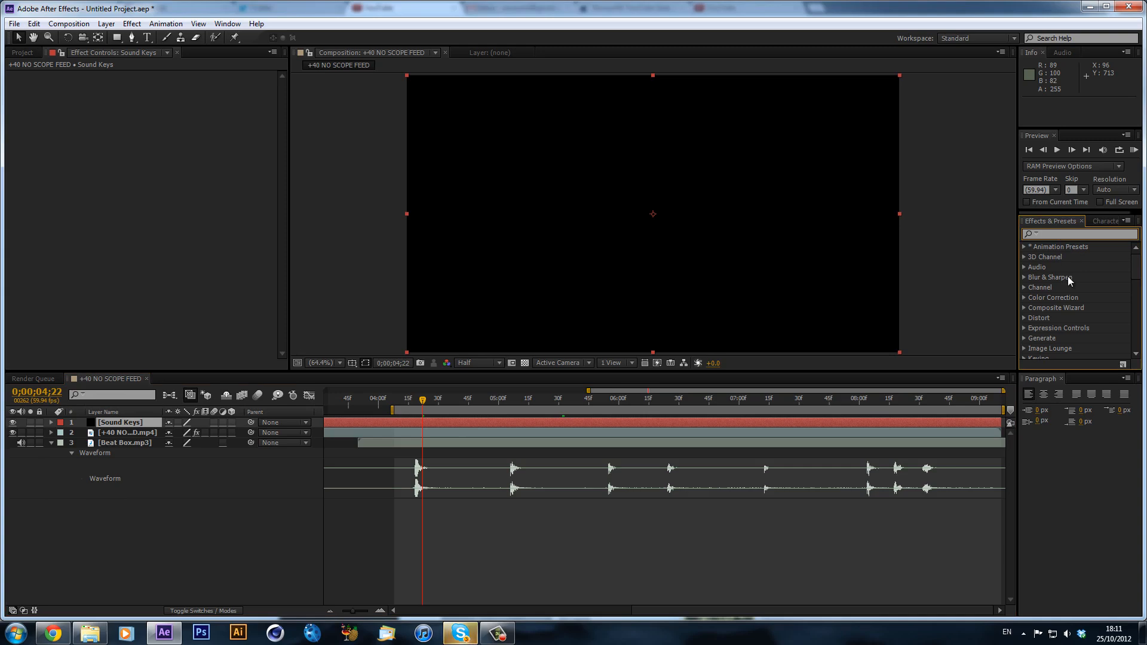
Apply Trapcode Sound Keys to the solid and set its Audio Layer to Beat Box.mp3
type("sound")
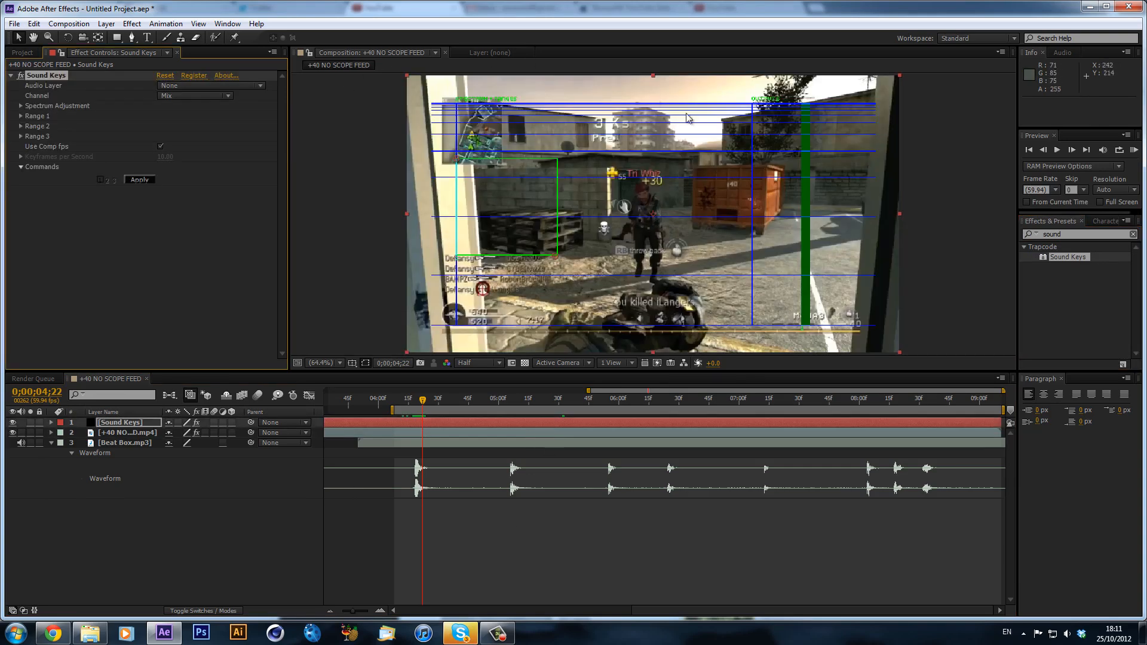
mouse_move(182, 92)
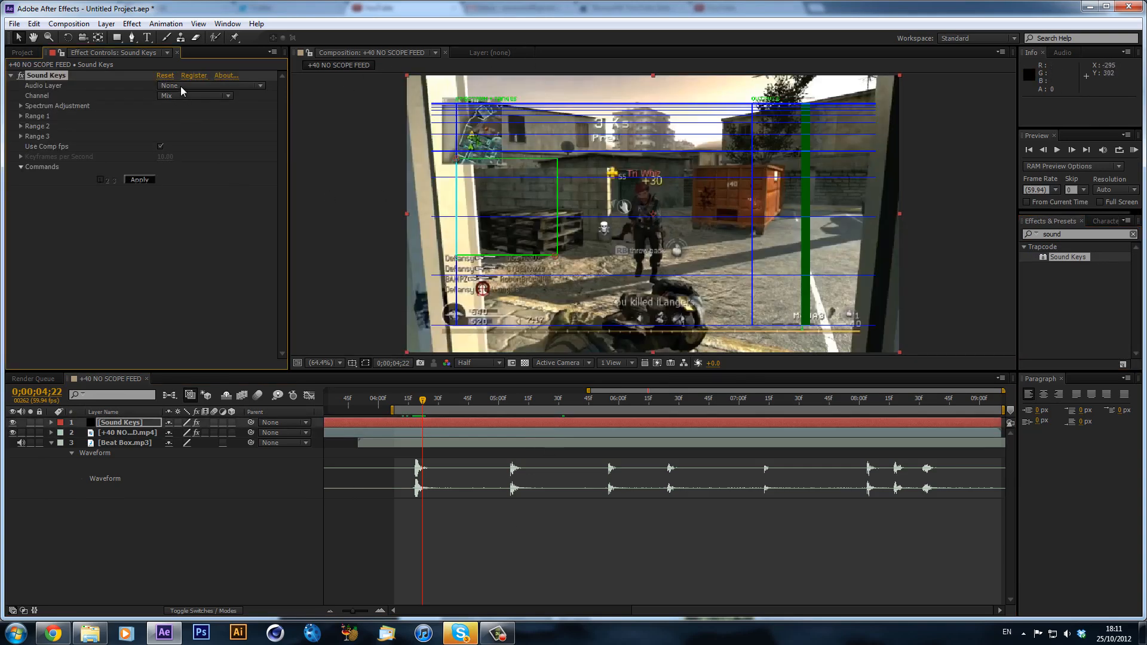
left_click(212, 86)
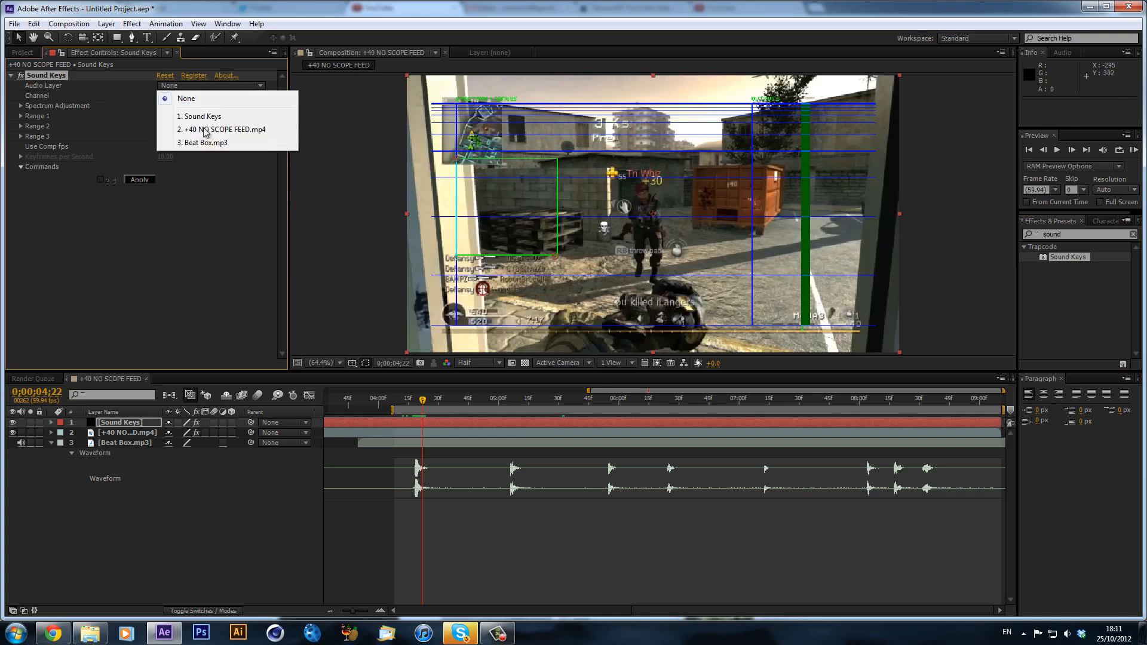
left_click(205, 142)
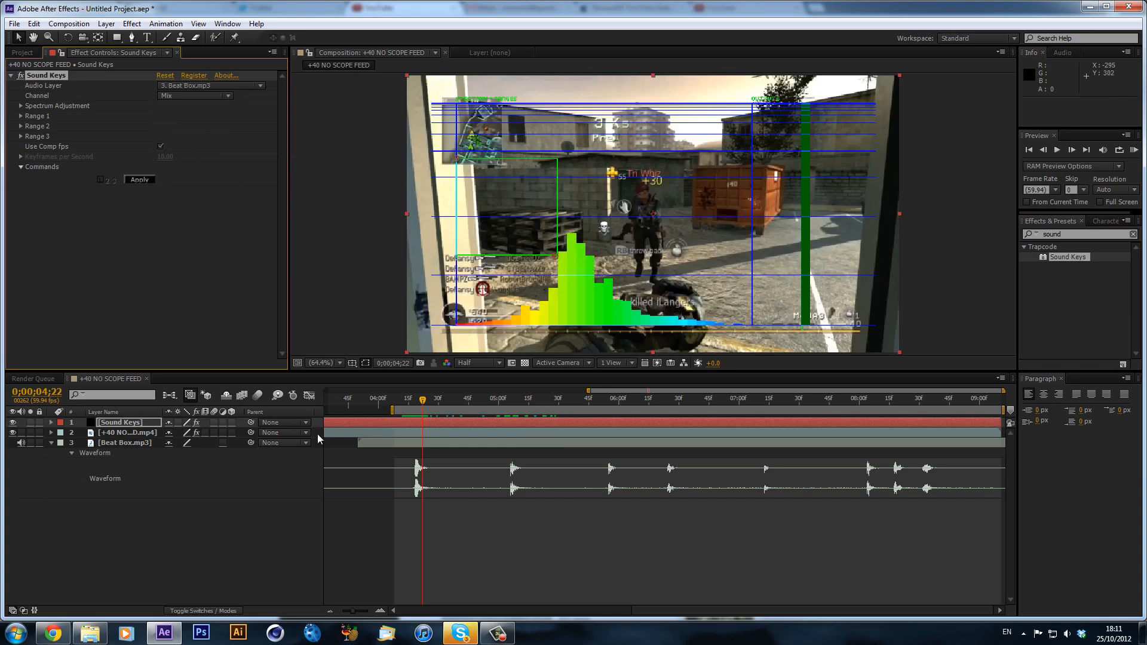
Scrub through the first and second beats to preview the Sound Keys spectrum
left_click_drag(421, 400, 396, 400)
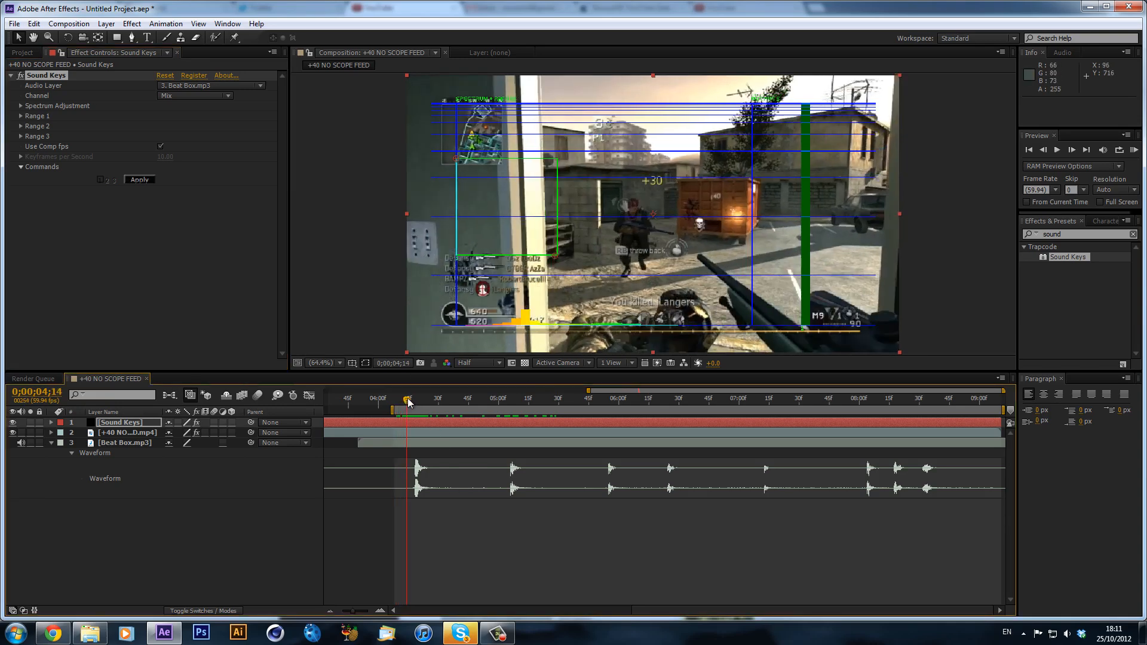
left_click(424, 396)
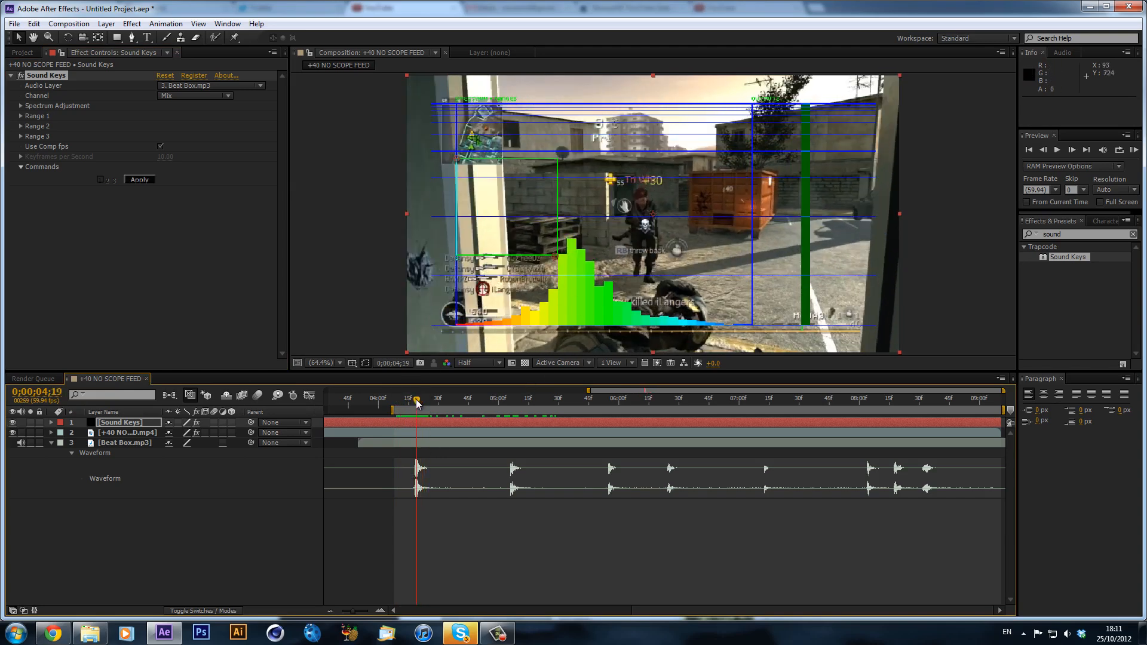
left_click(496, 401)
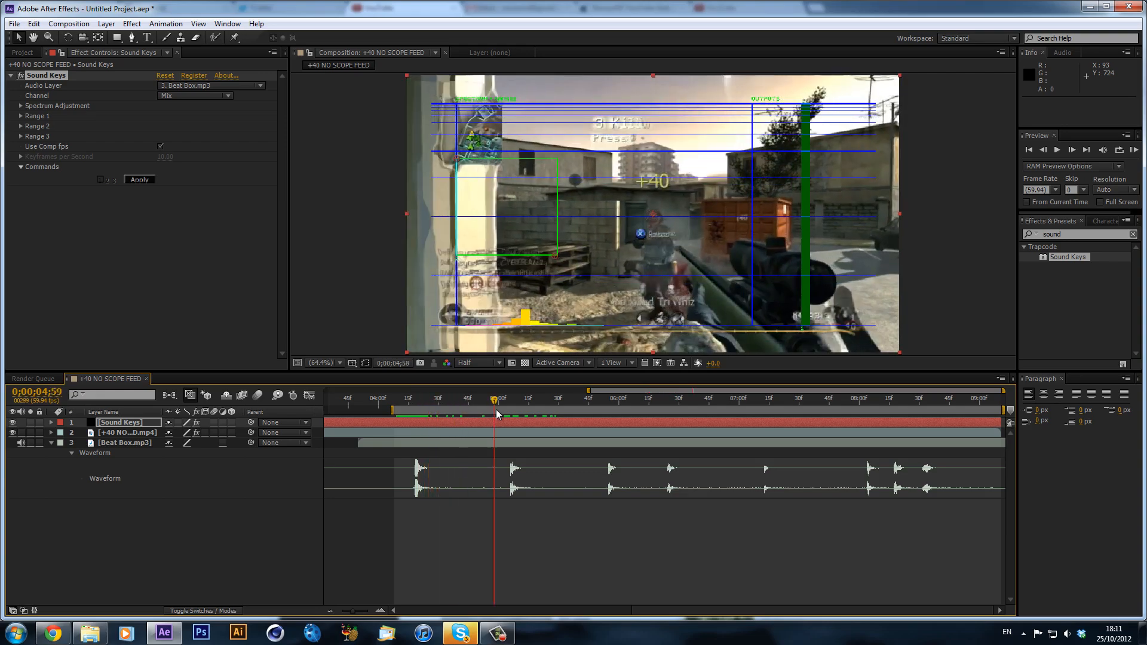
left_click(709, 399)
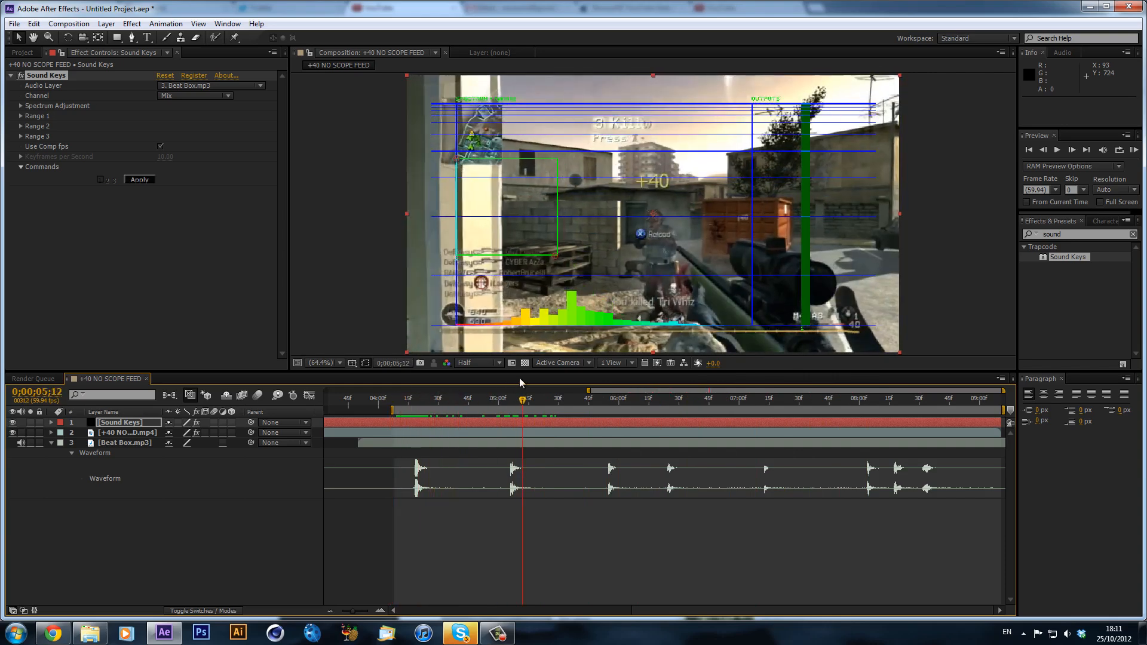
Return to the first beat and run Apply to generate Sound Keys output keyframes
left_click(439, 405)
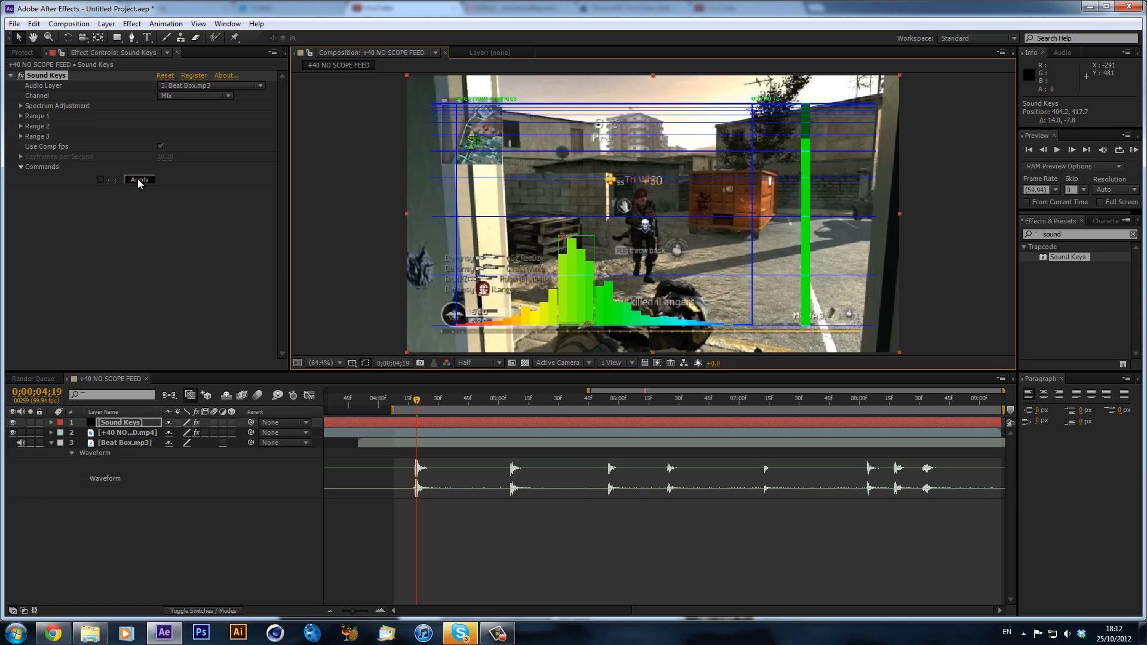
left_click(139, 180)
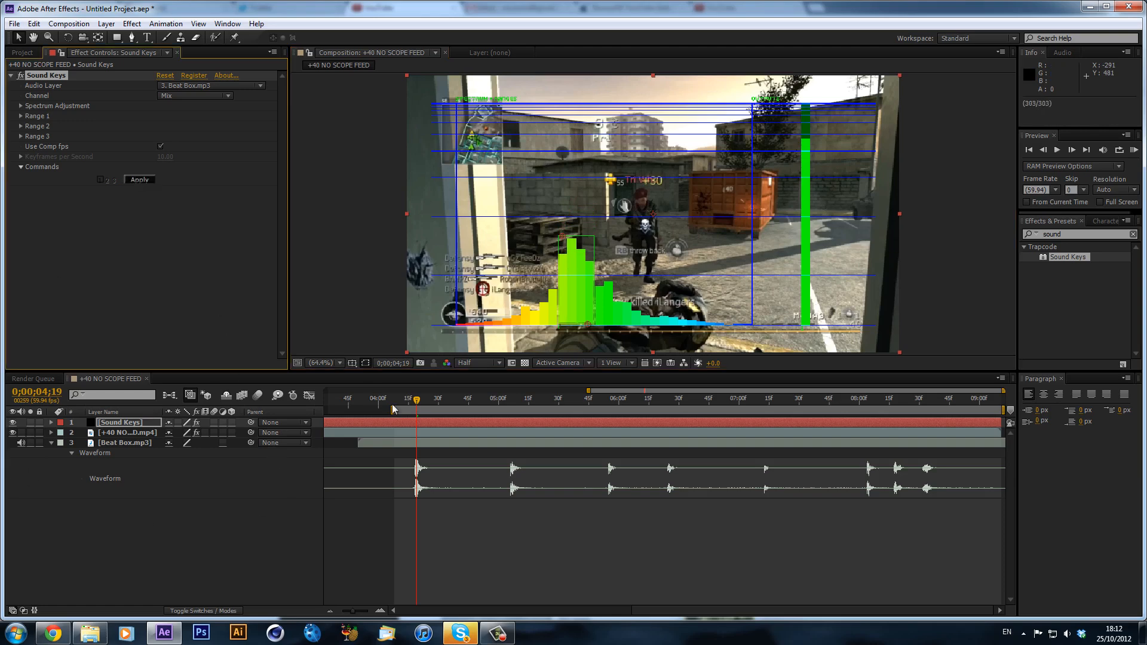
Reveal Output 1 in the Graph Editor and check its curve just before the first beat
left_click(51, 422)
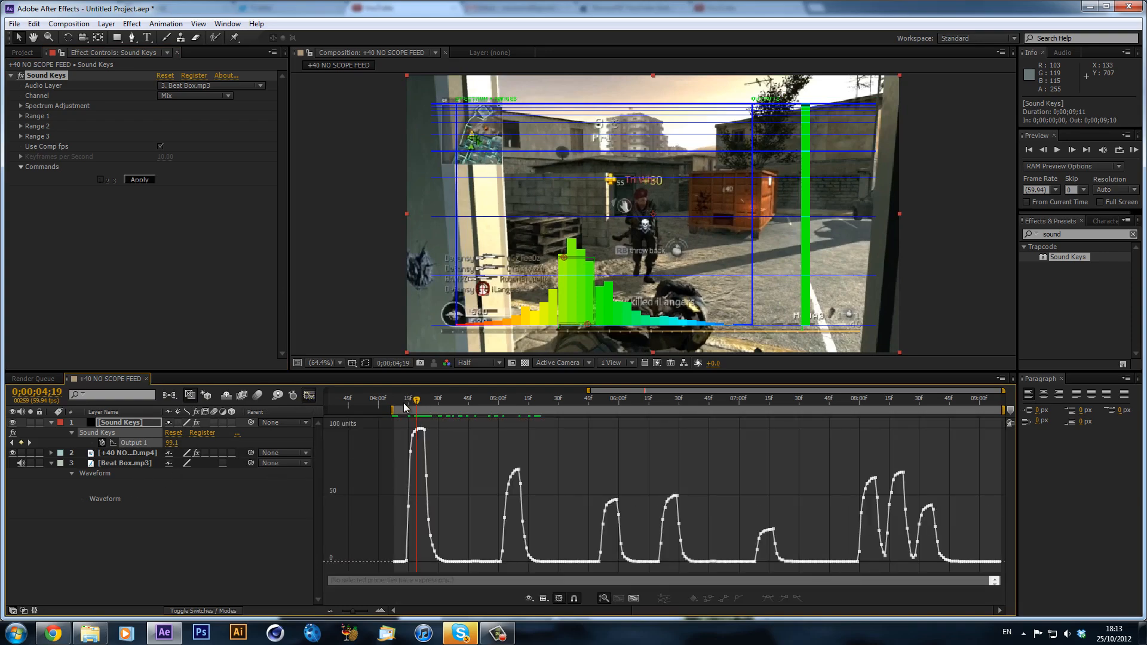
left_click(503, 399)
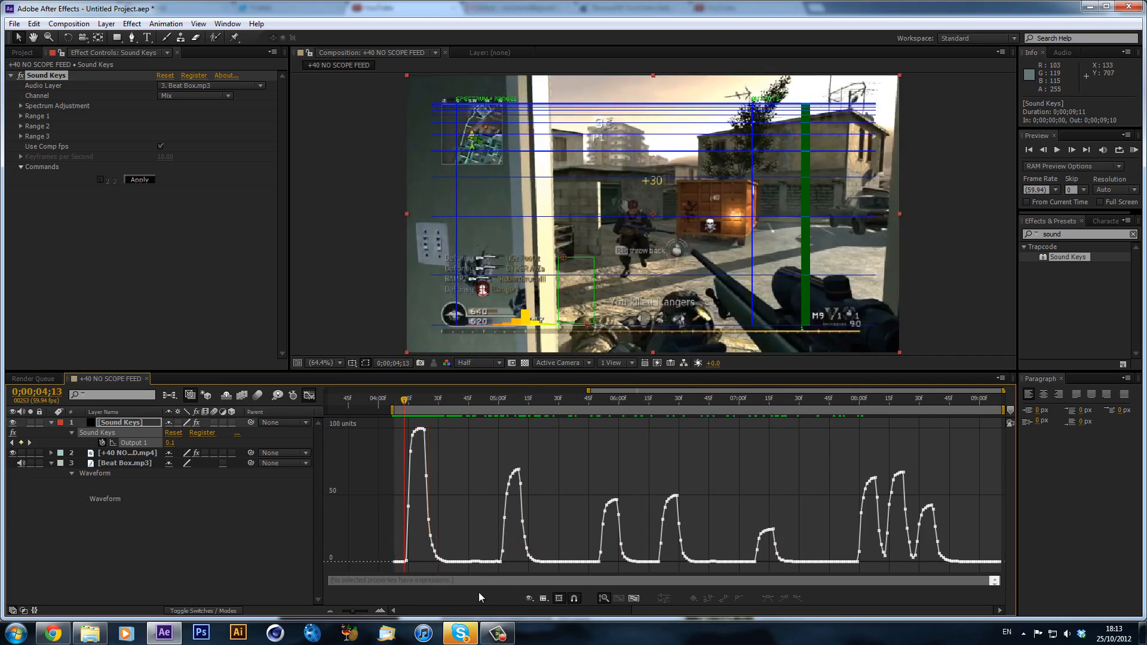
mouse_move(414, 424)
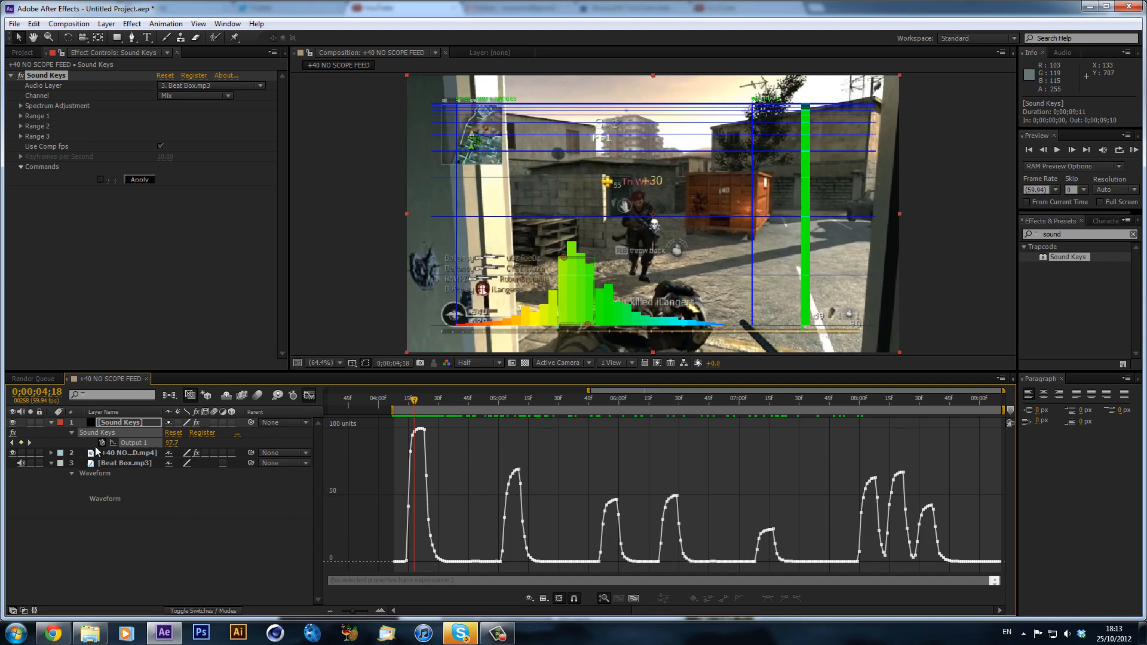
mouse_move(102, 445)
type("linear(value,")
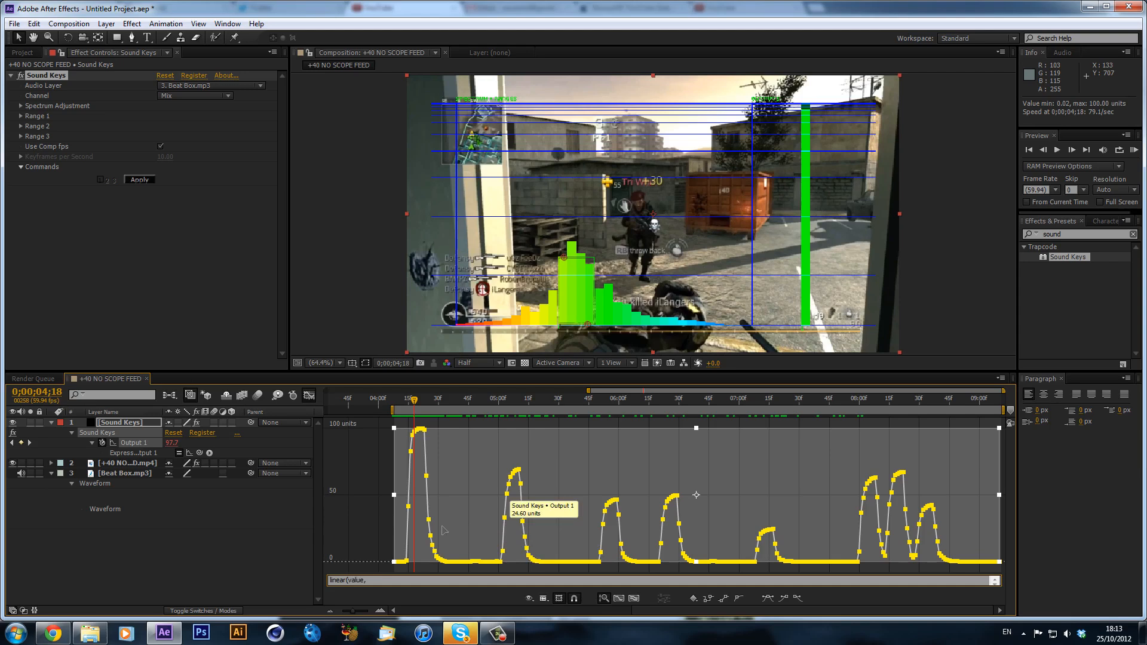
mouse_move(469, 534)
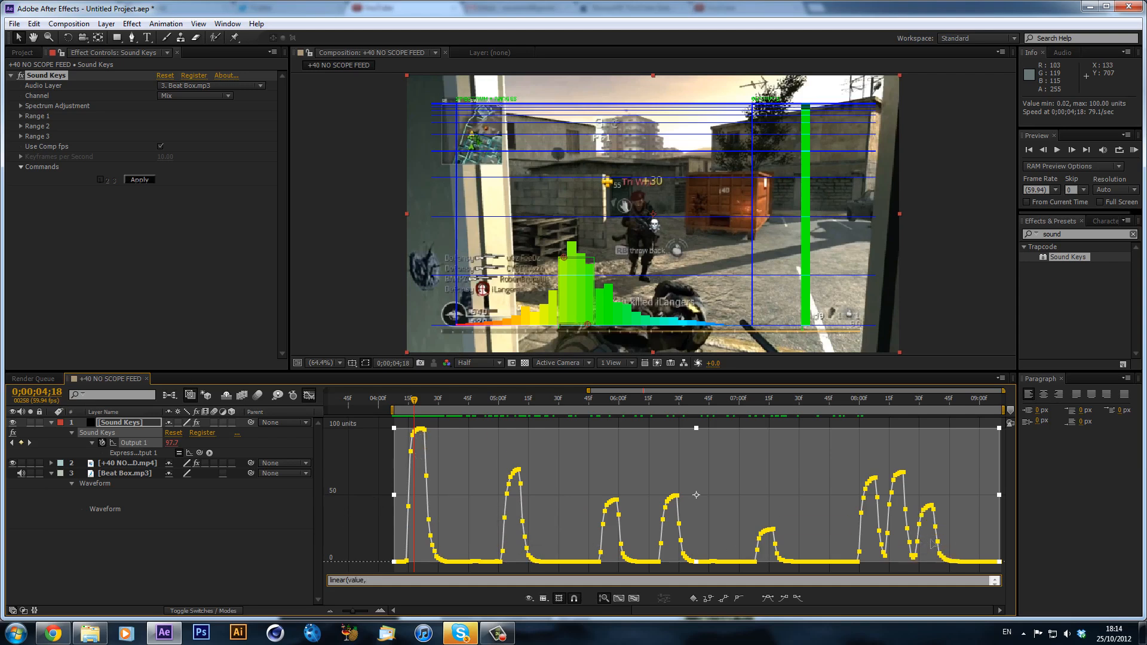
mouse_move(953, 564)
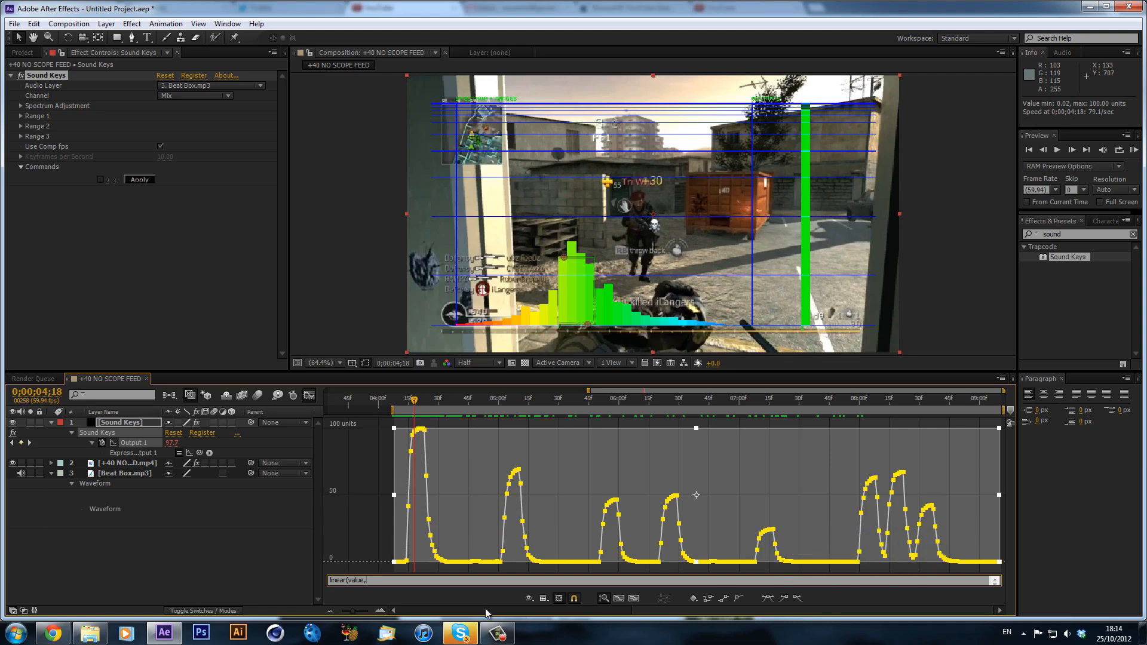
Finish the Output 1 expression as linear(value,0,90,0,100)
type("0,")
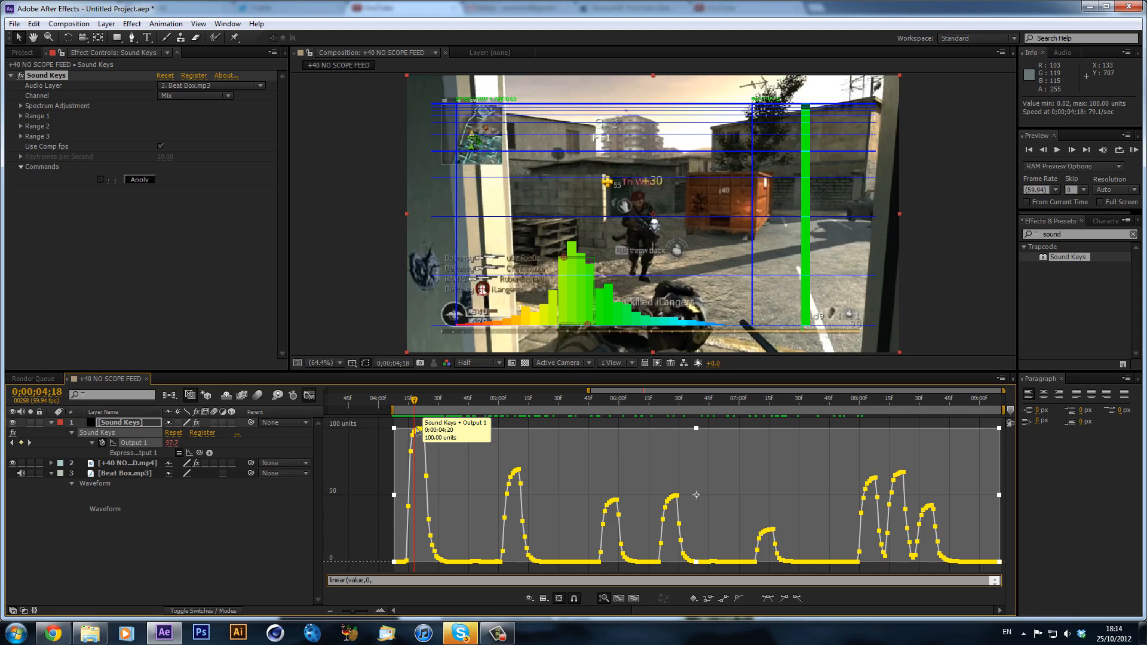
mouse_move(373, 437)
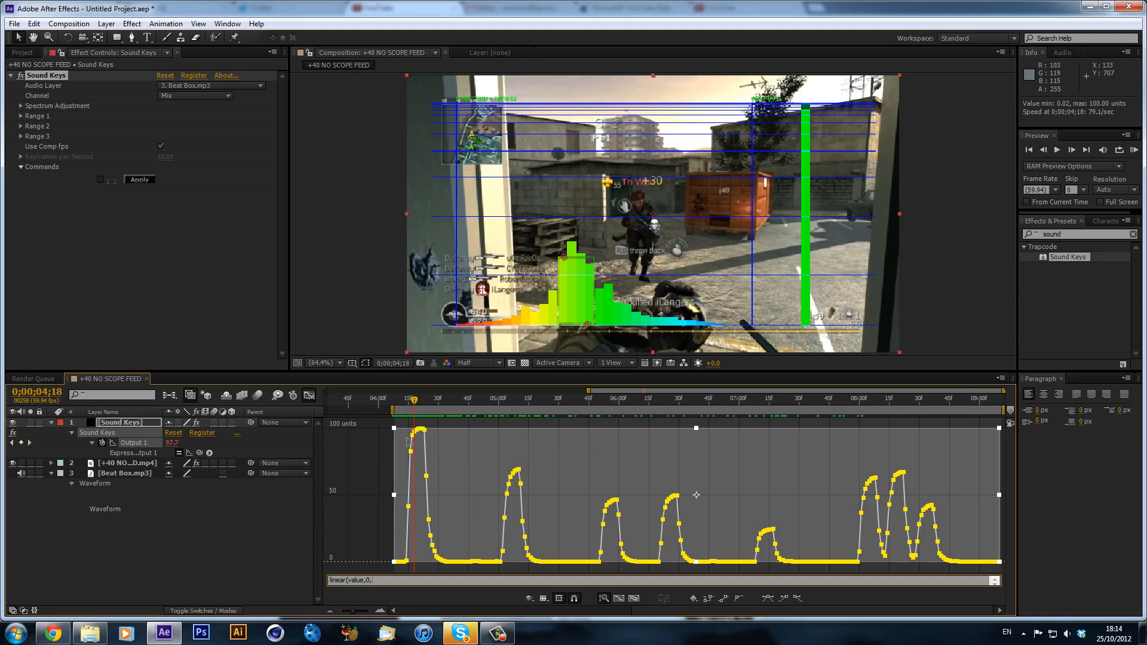
mouse_move(410, 441)
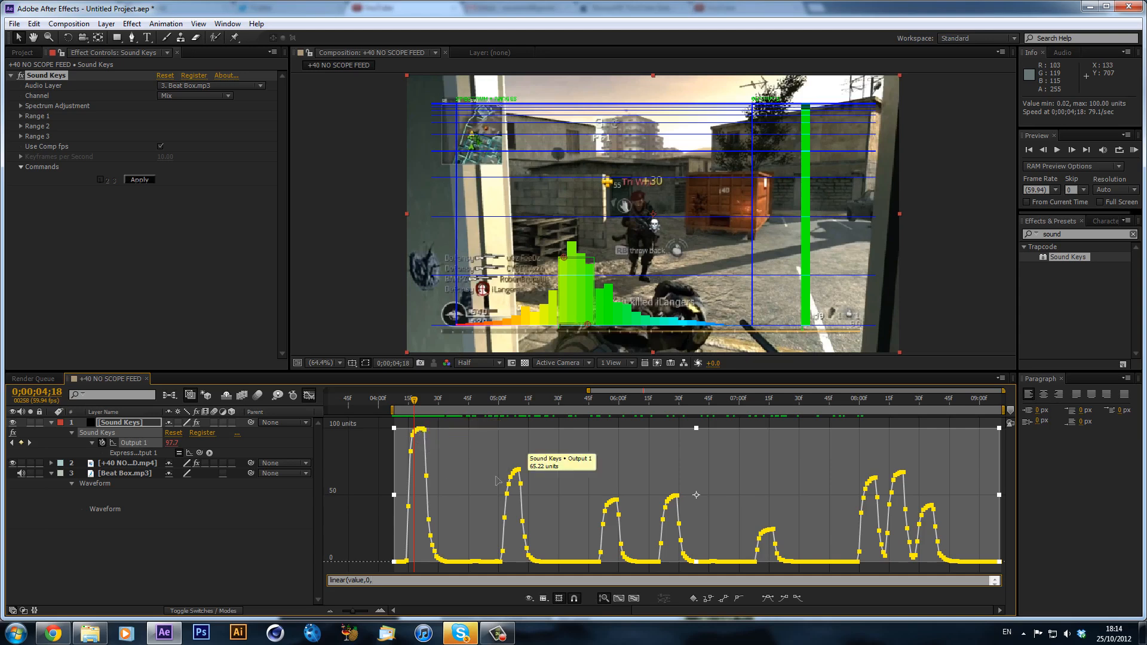
mouse_move(451, 468)
type("90,")
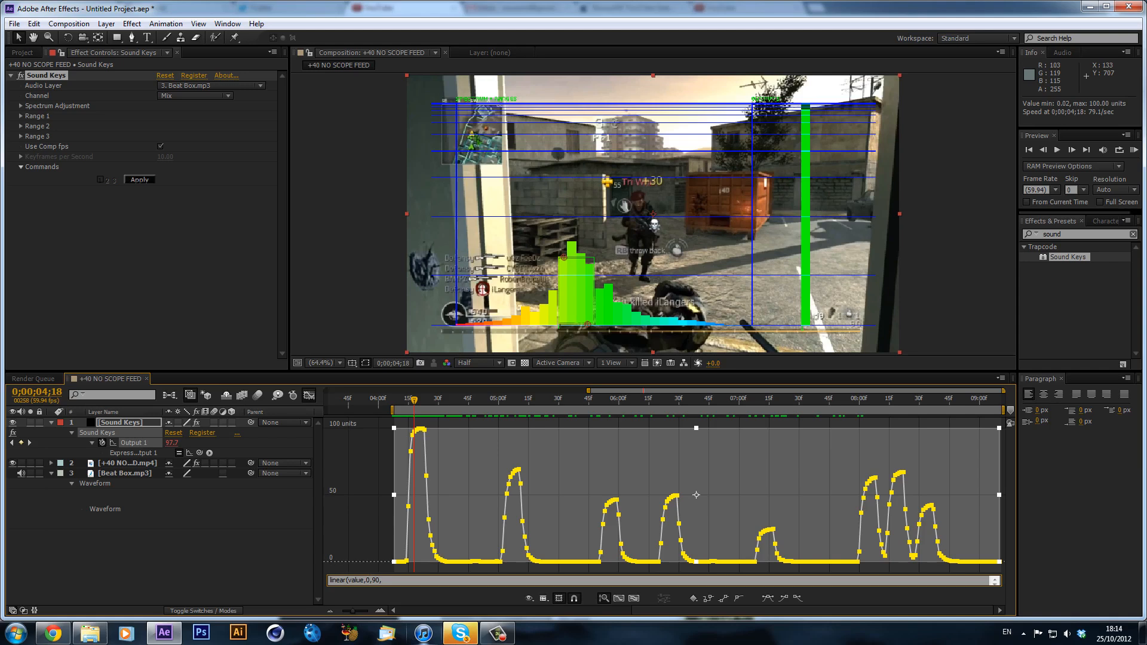
type("0")
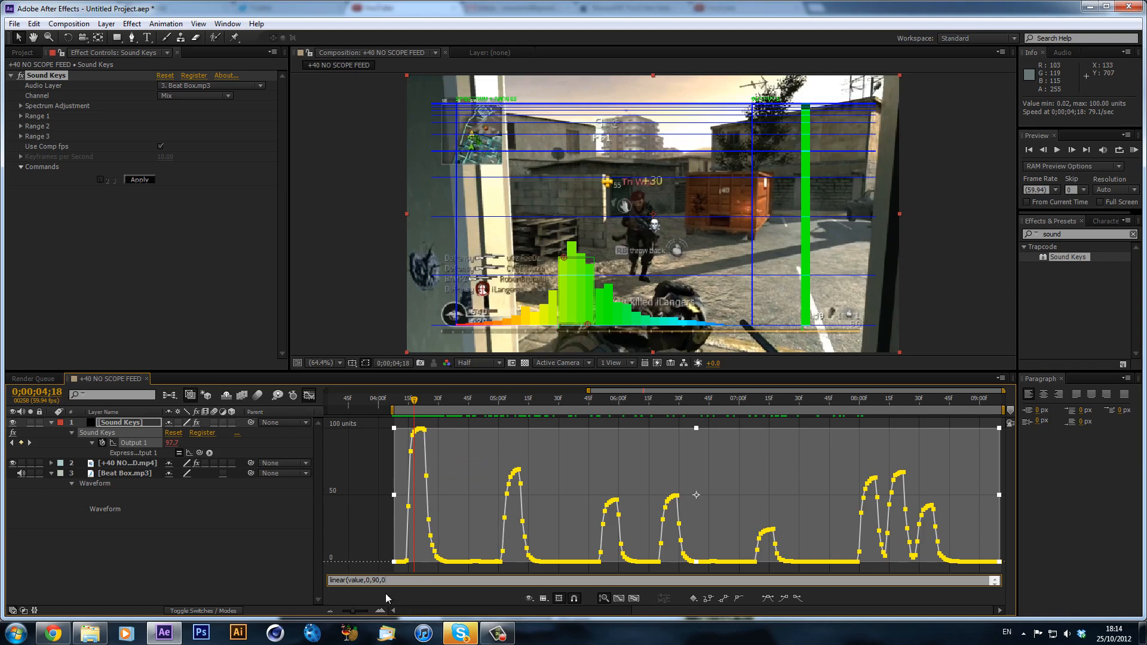
mouse_move(430, 527)
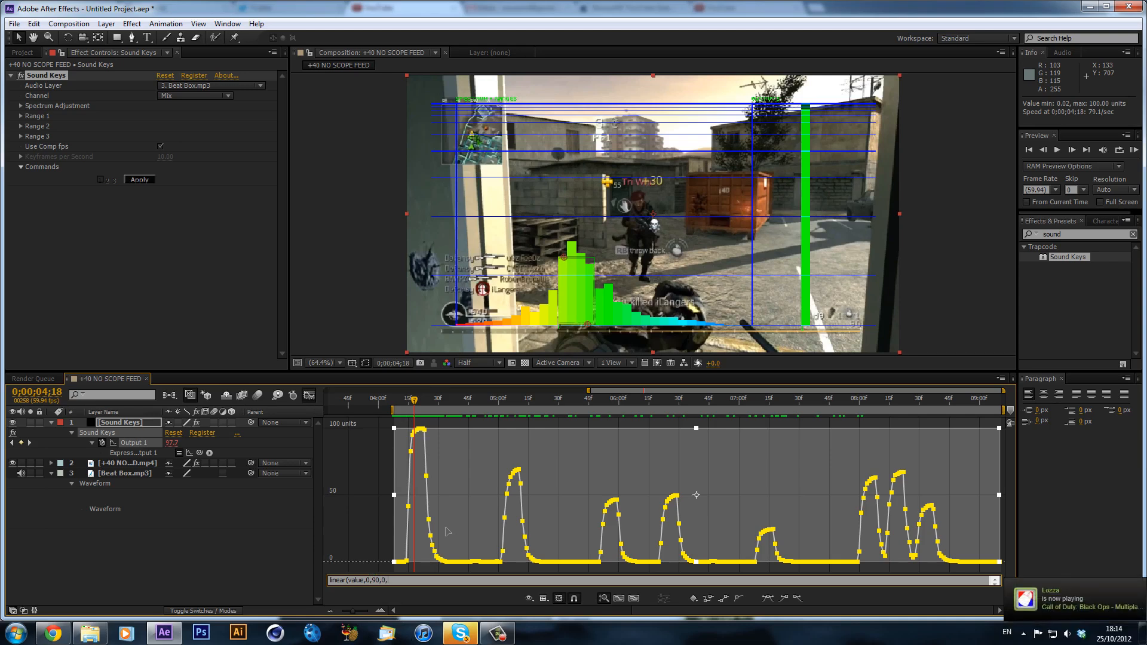
type("100)")
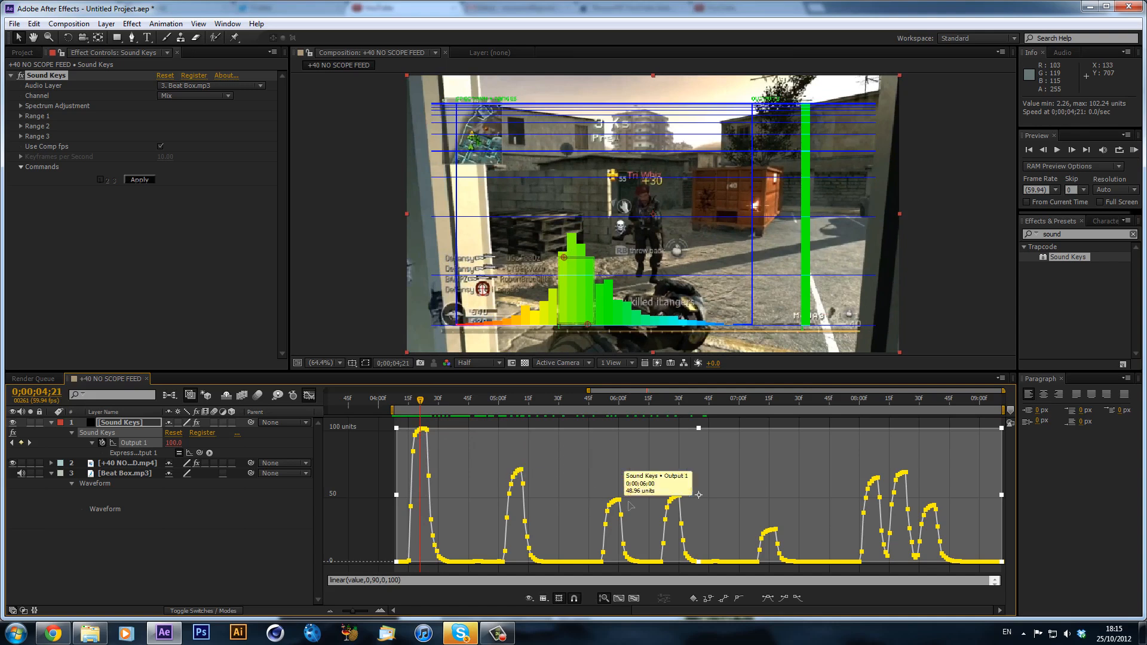
mouse_move(529, 541)
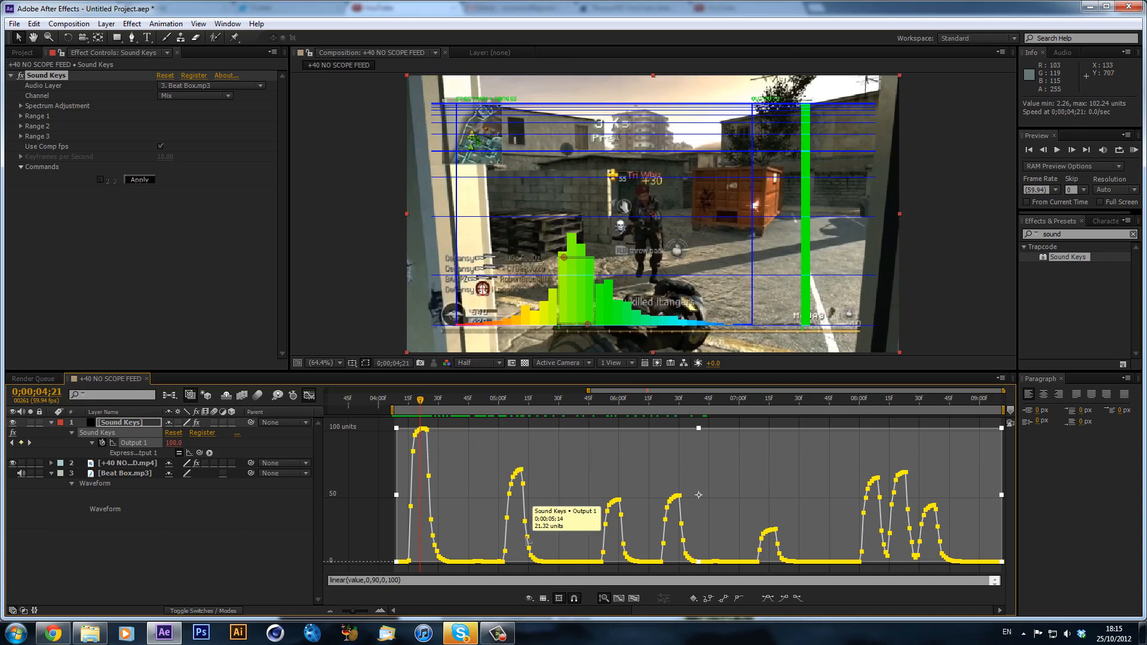
mouse_move(459, 478)
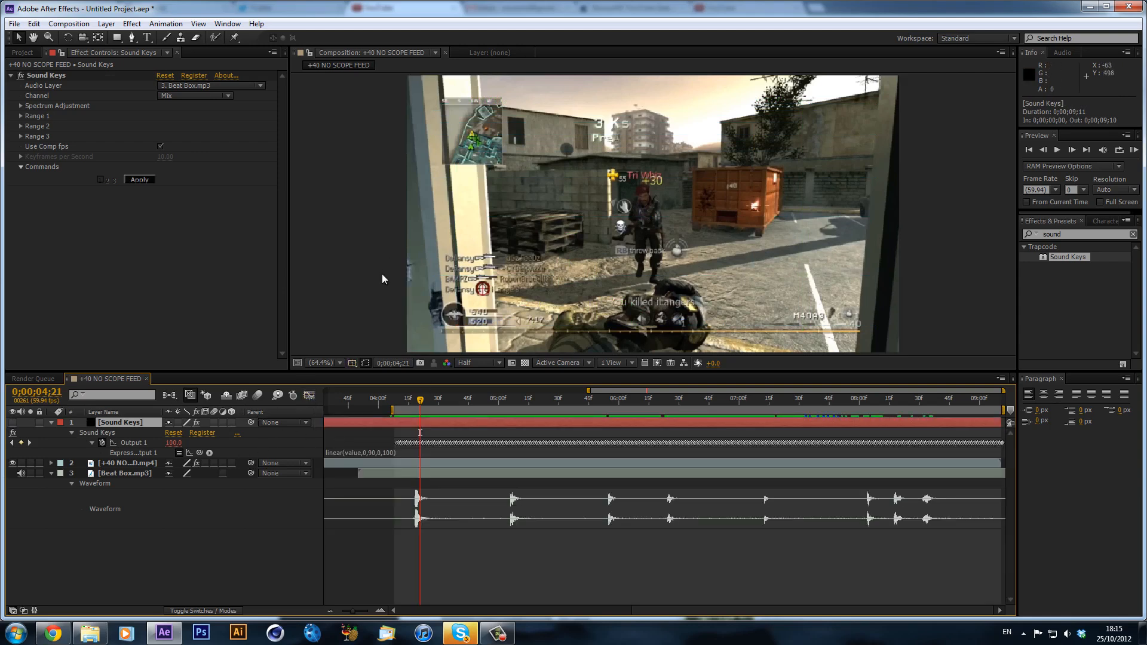
mouse_move(810, 204)
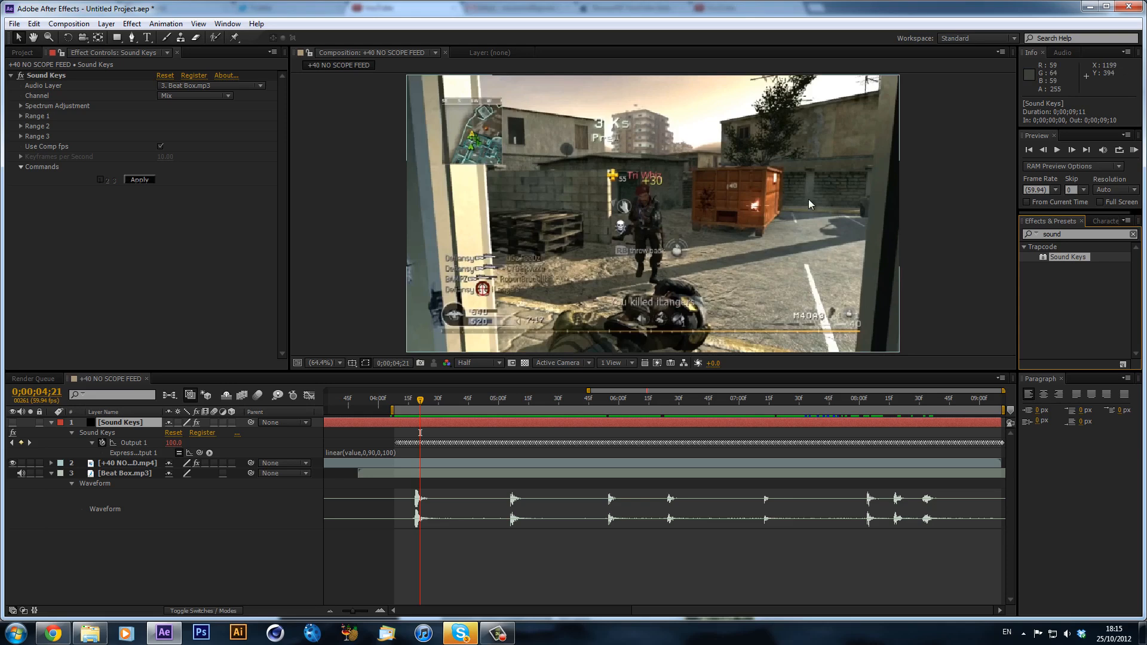
Create a new adjustment layer at the top of the composition via Layer > New
left_click(105, 24)
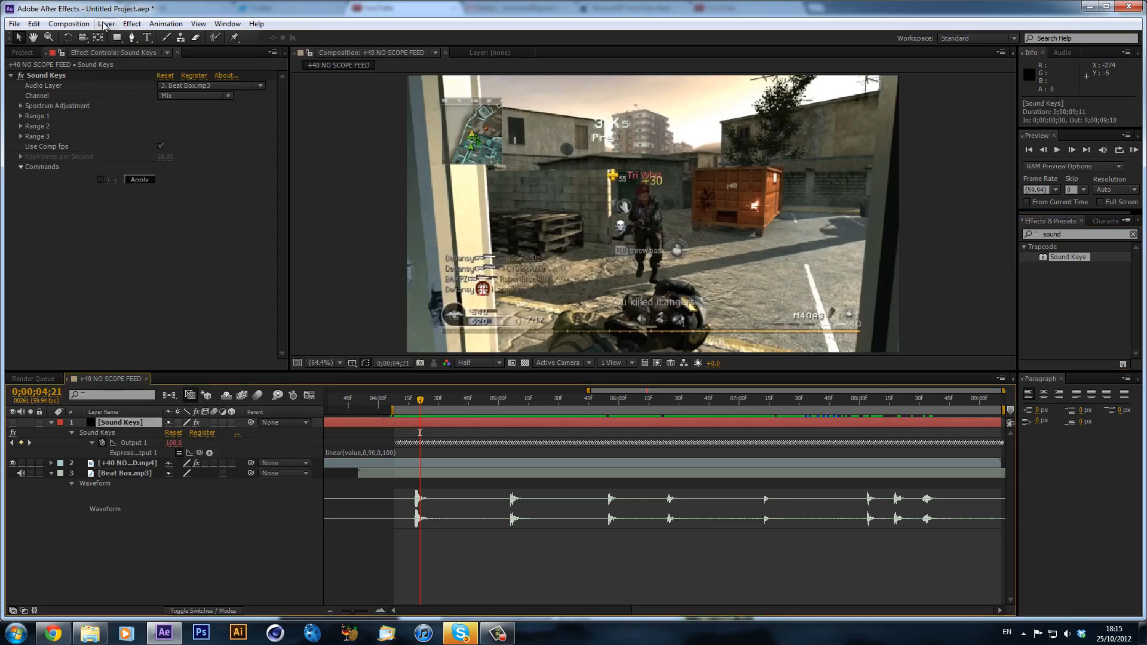
left_click(106, 24)
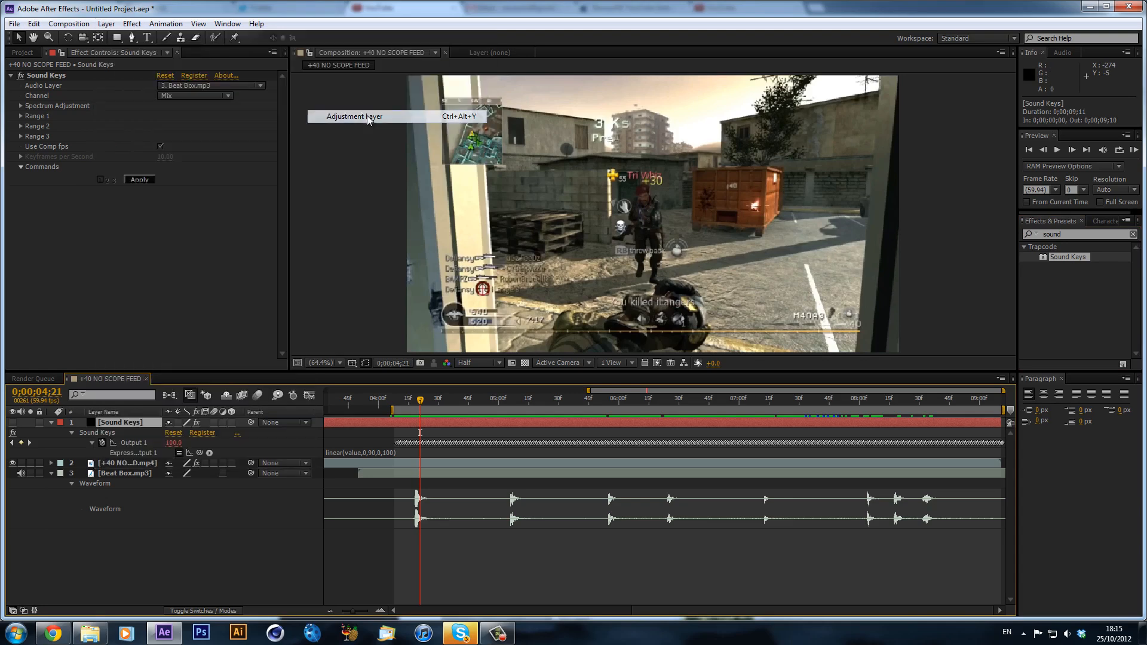
left_click(353, 116)
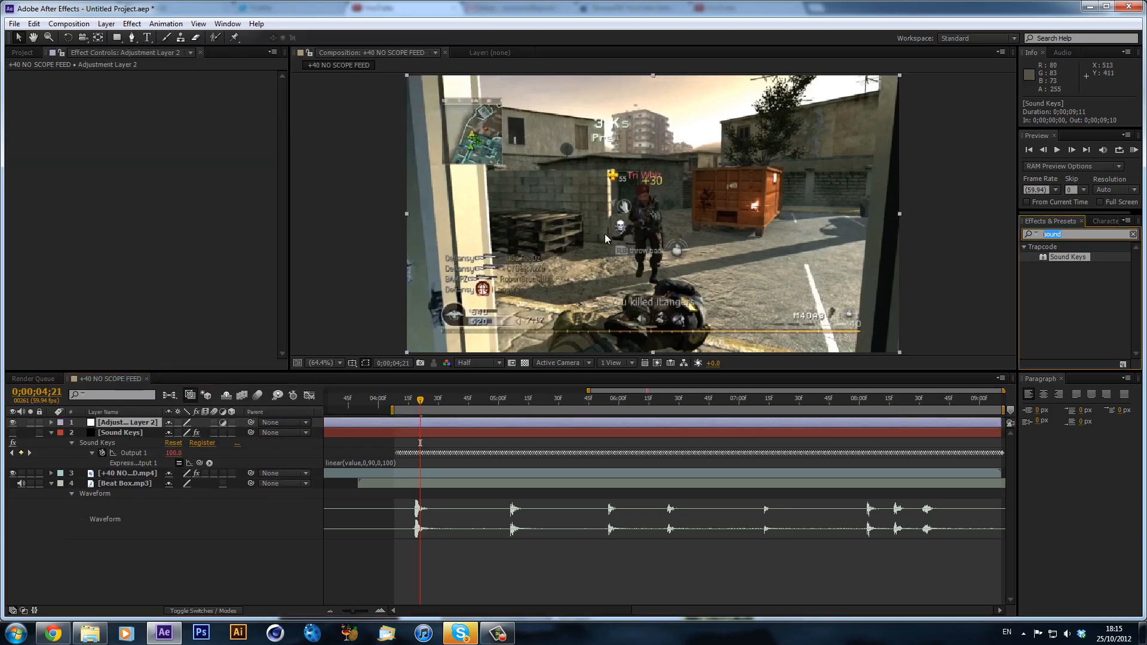
Apply Curves to the adjustment layer and bend the curve steeply upward to over-brighten the footage
type("curves")
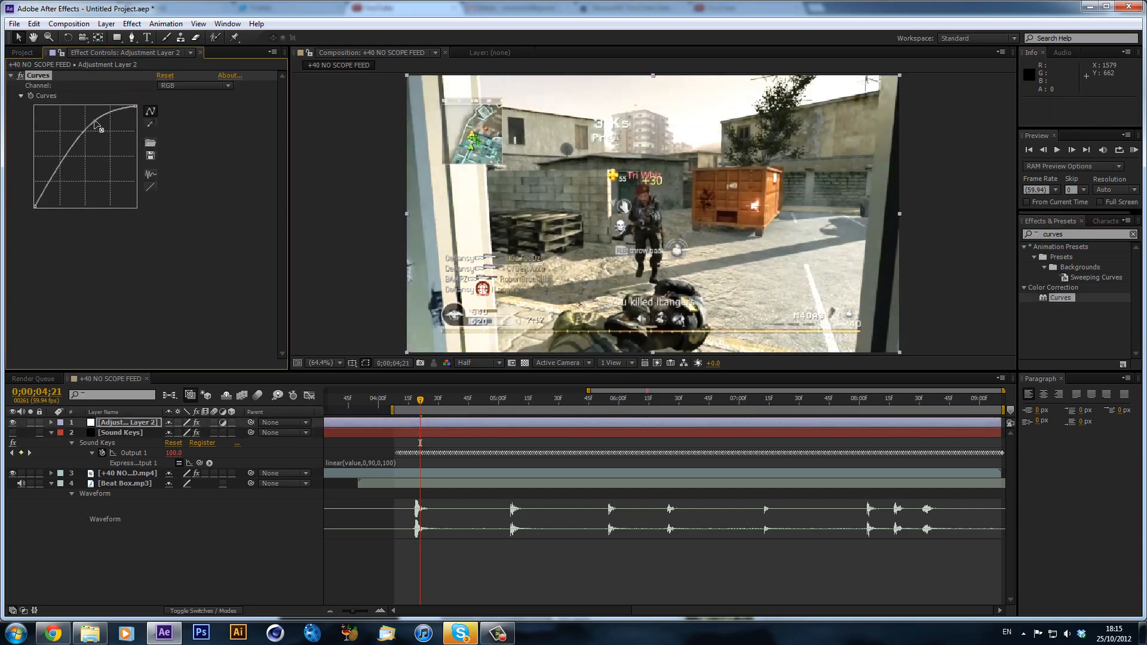
left_click_drag(99, 124, 69, 132)
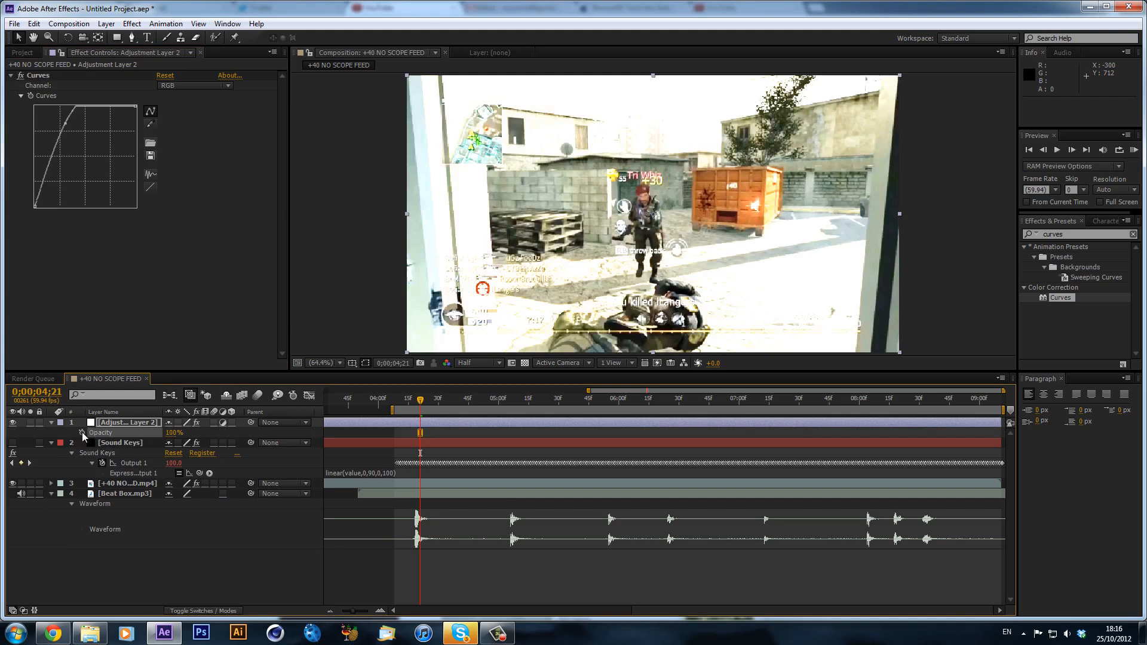
Link the adjustment layer's Opacity to Sound Keys Output 1 and RAM preview the beat flash
left_click(83, 432)
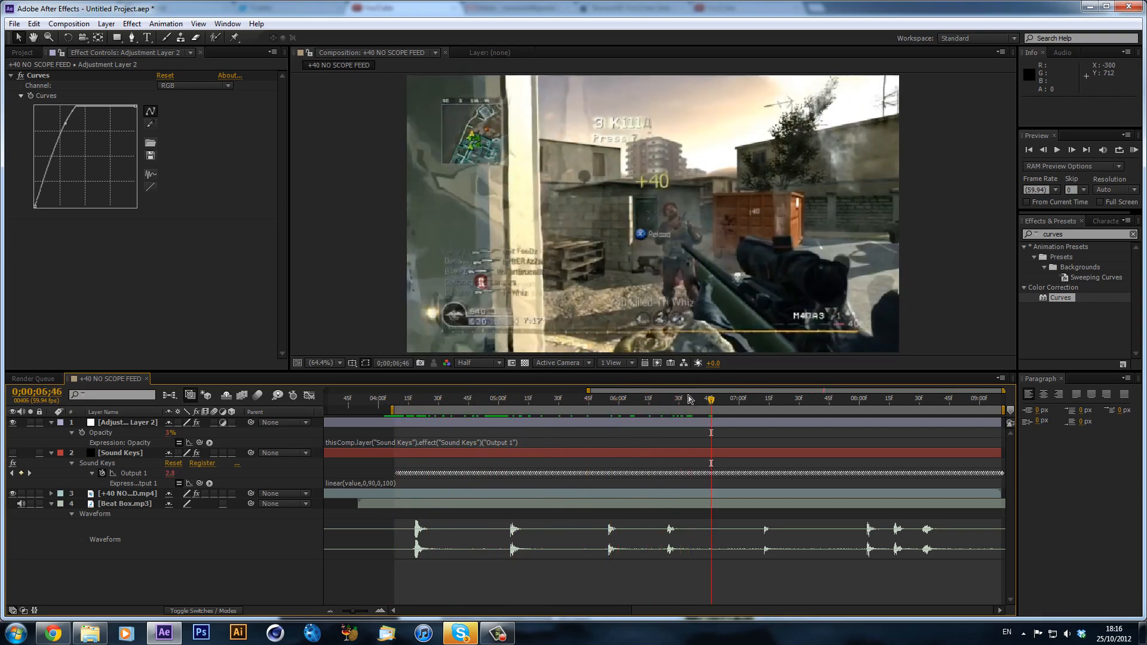
left_click(1056, 149)
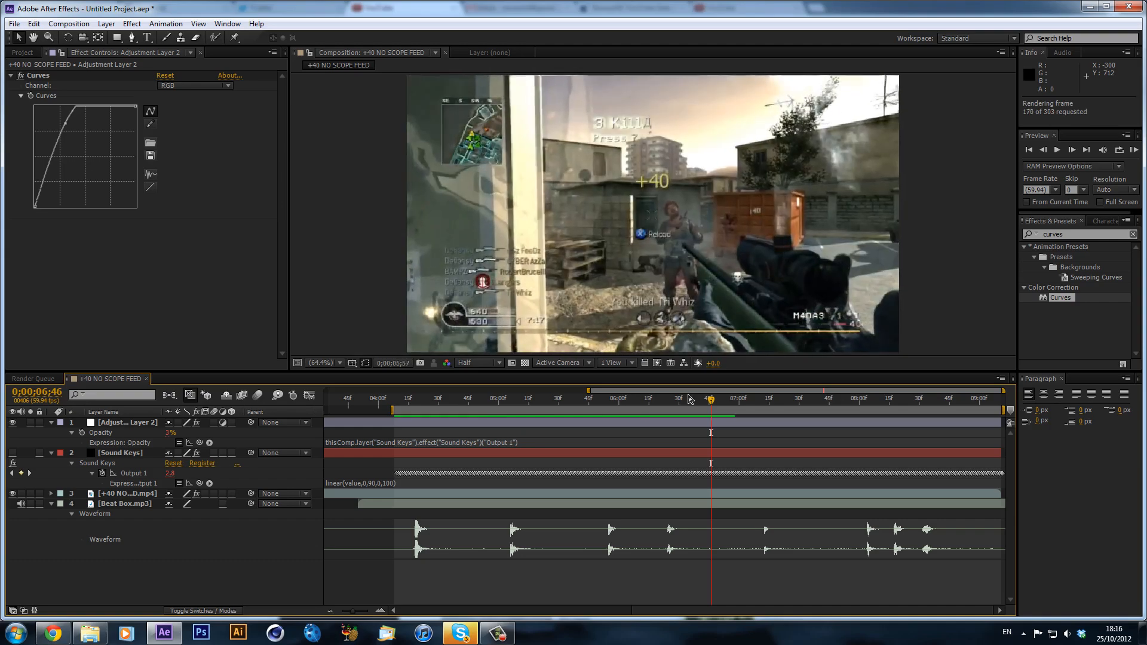
left_click(1056, 150)
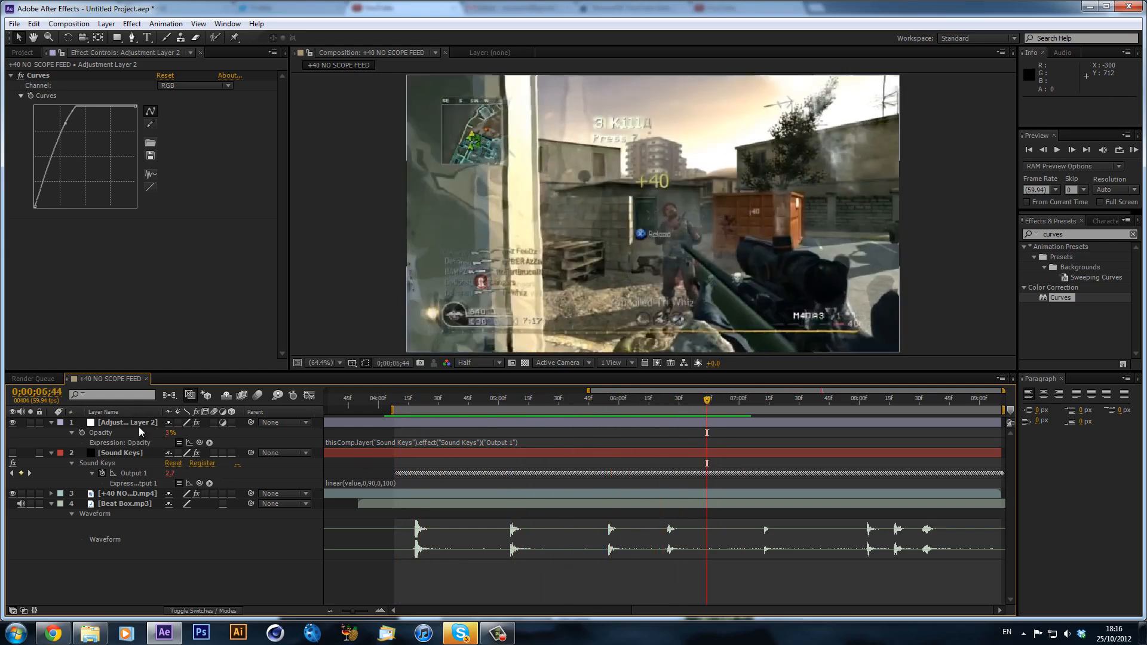
Edit Output 1 to linear(value,0,90,100,115) and drive the clip's Scale from it
left_click(125, 421)
type("linear(value,0,90, 100, 115)")
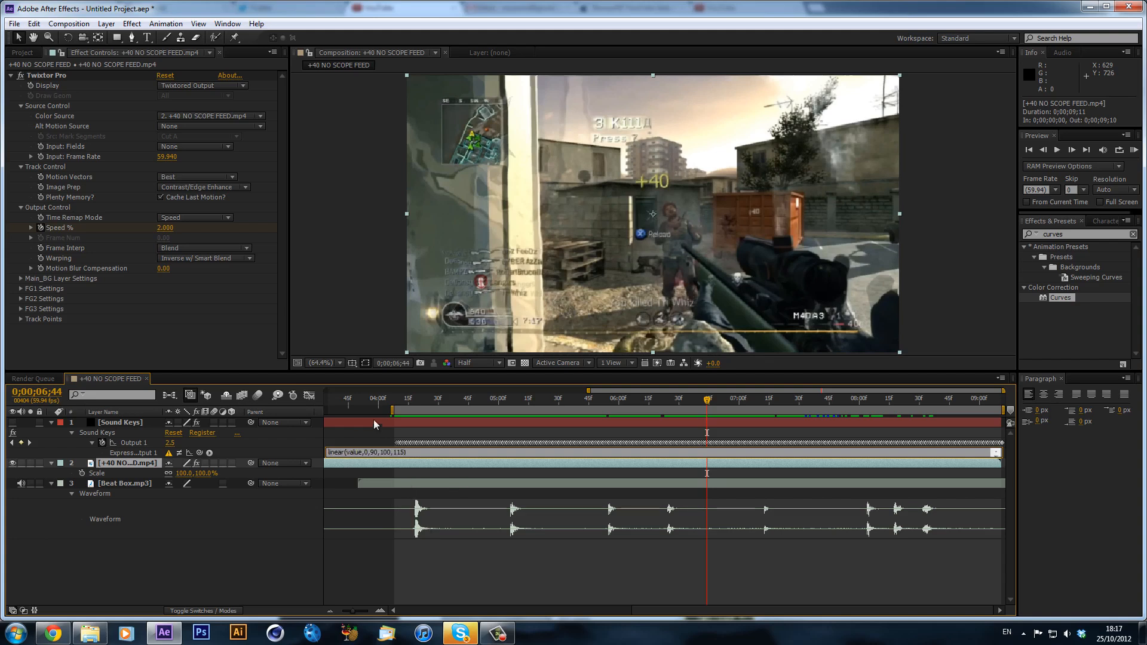
mouse_move(386, 440)
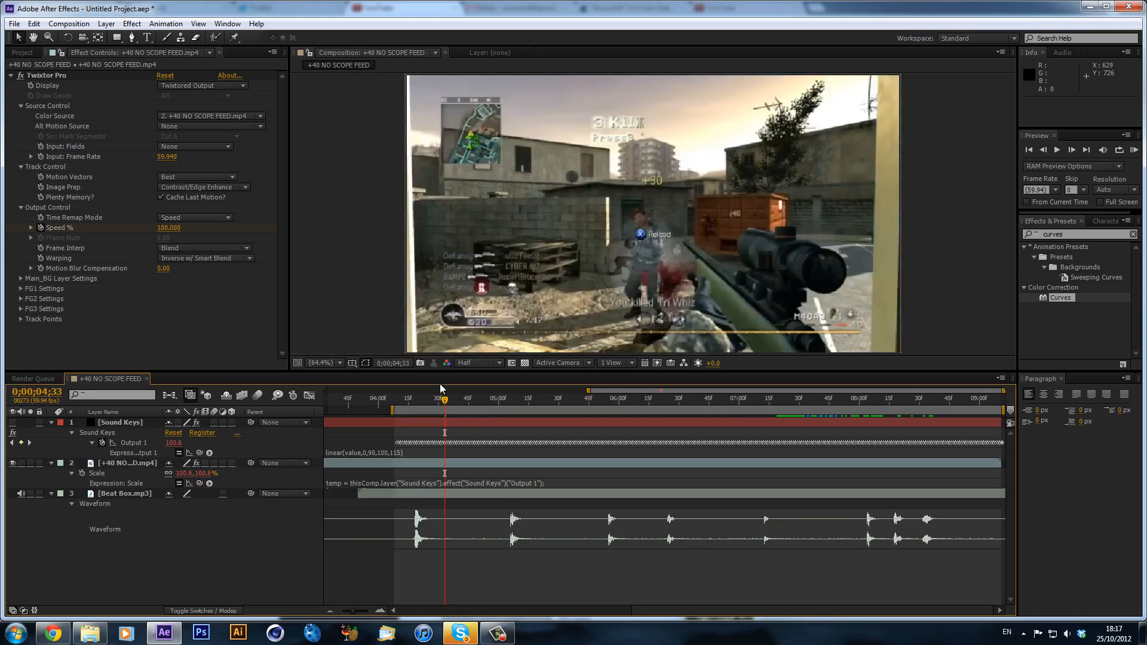
left_click_drag(444, 398, 426, 398)
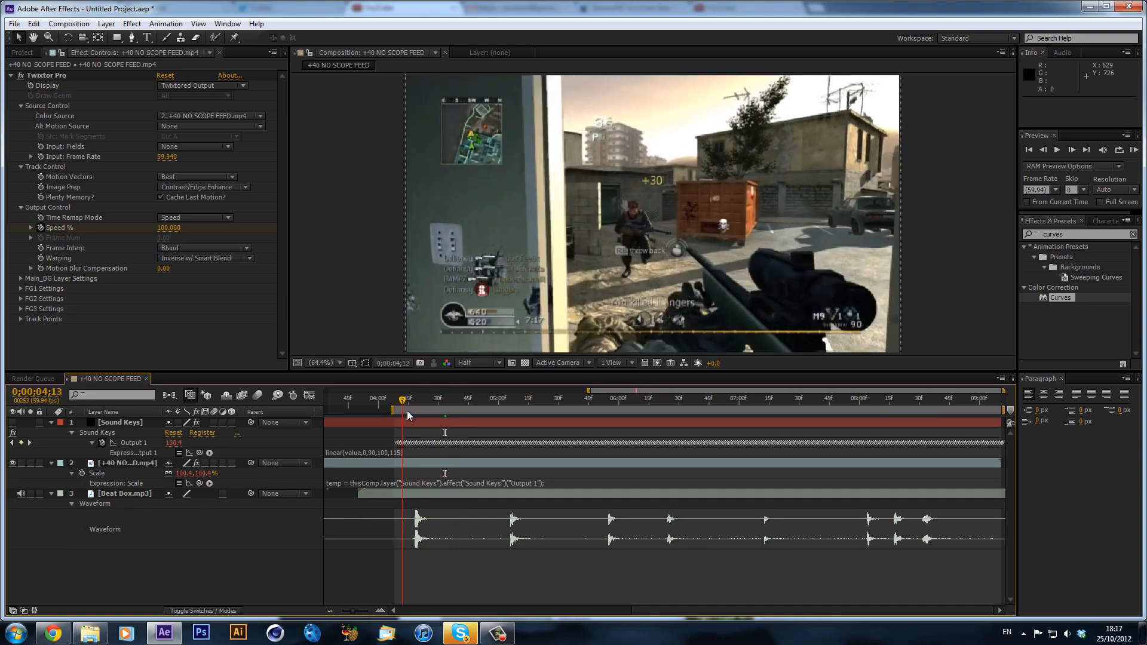
left_click(534, 397)
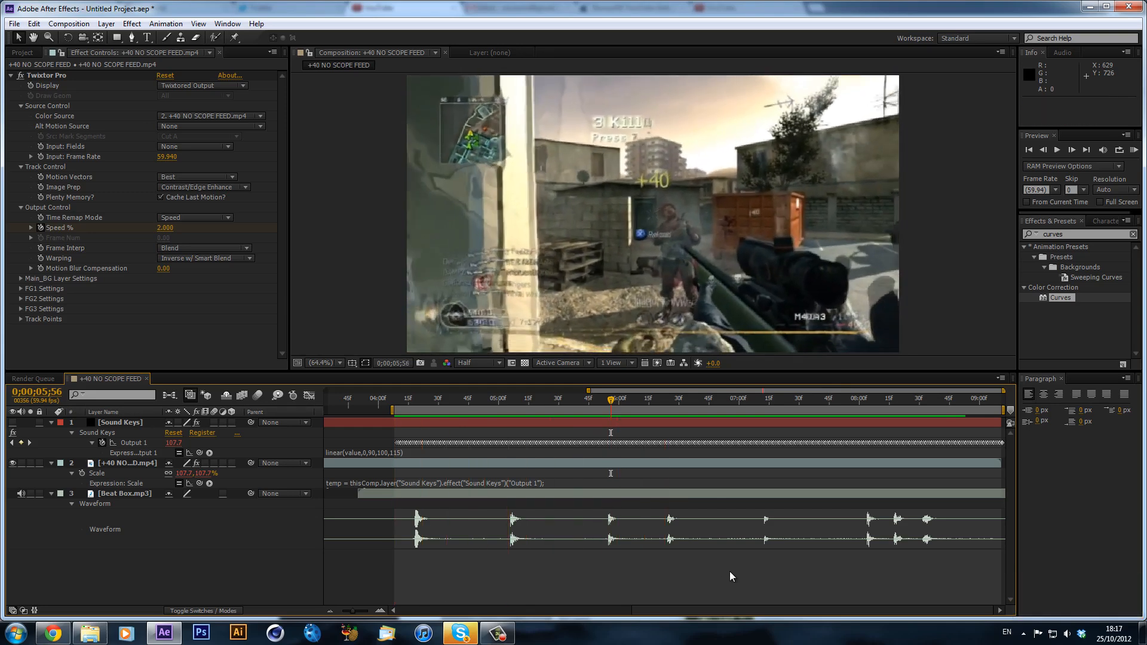
left_click(414, 398)
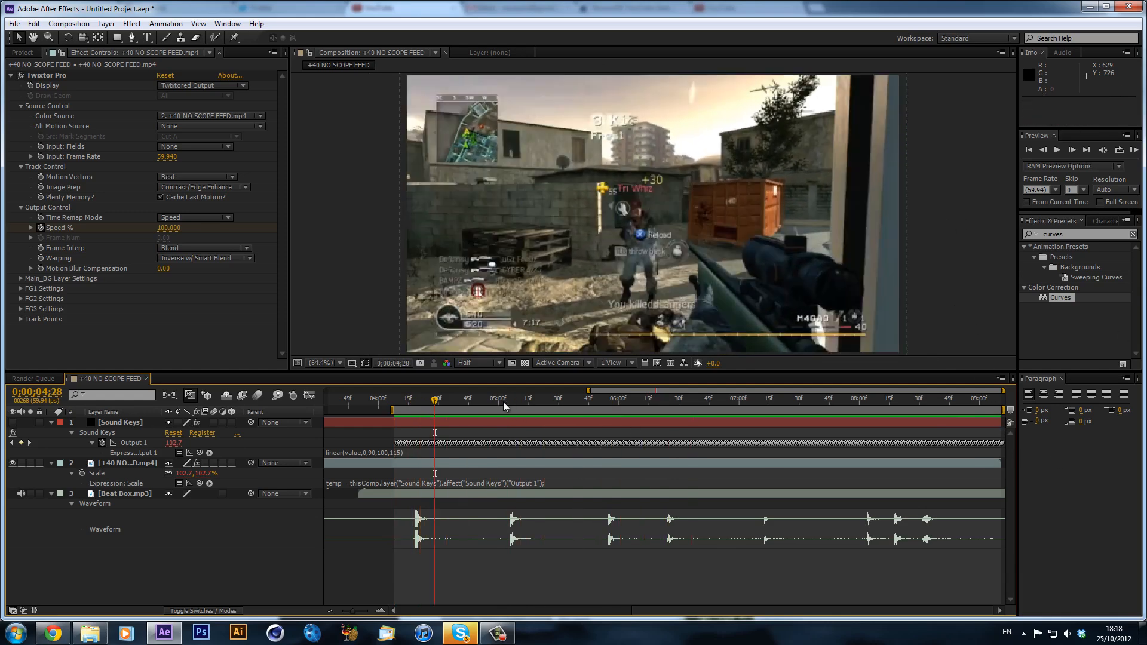
left_click(680, 398)
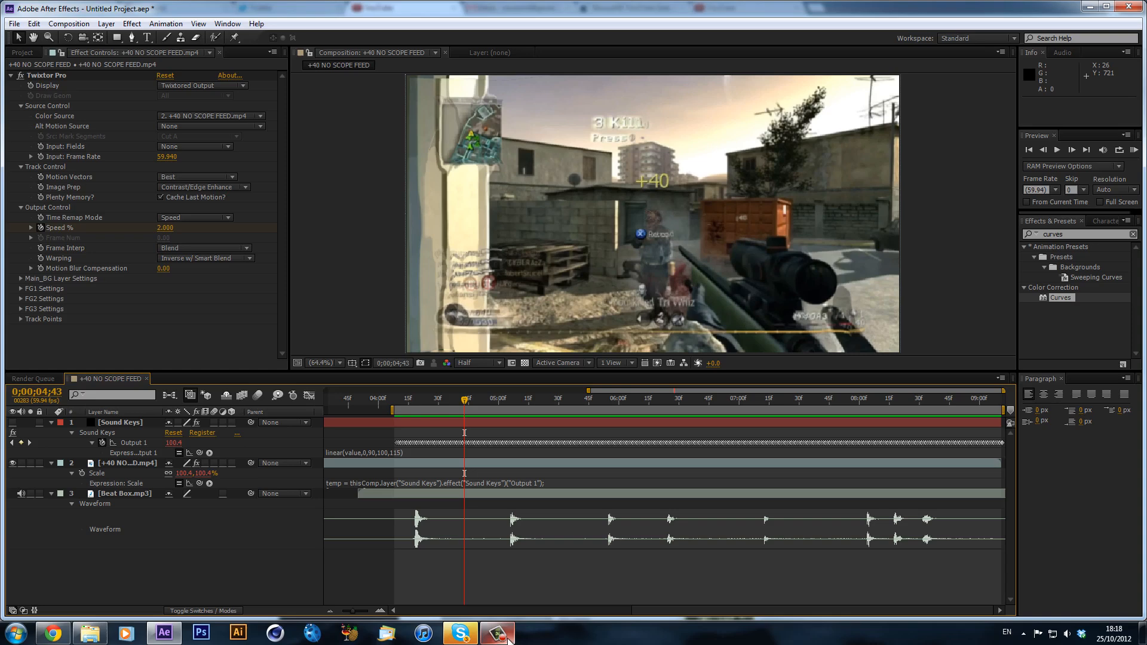
left_click(498, 633)
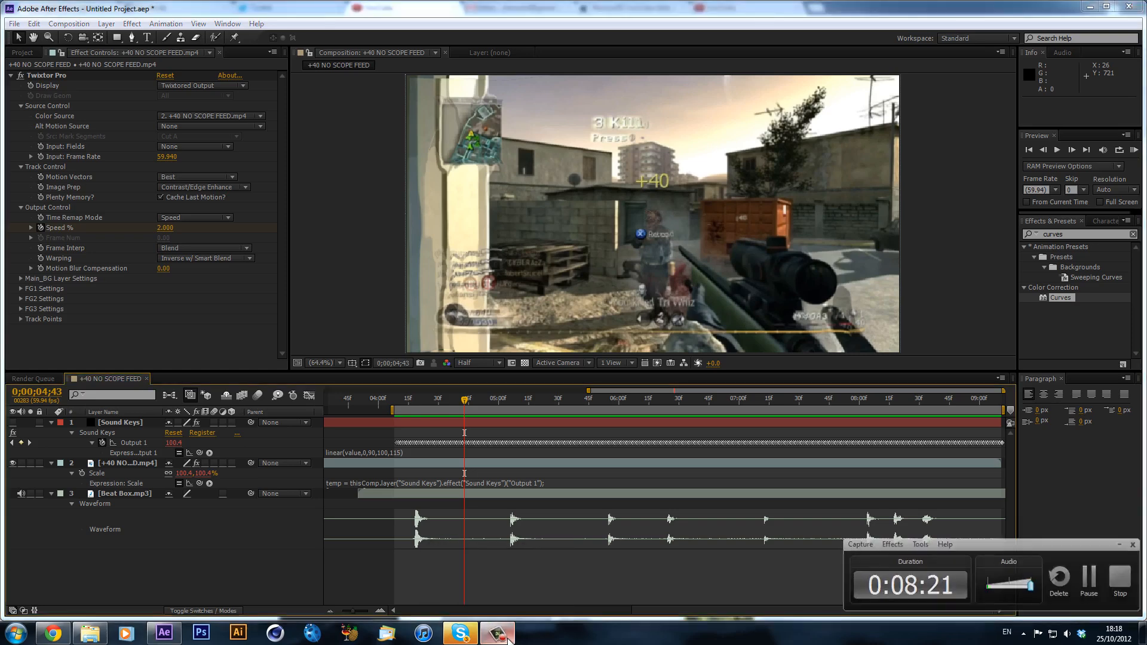